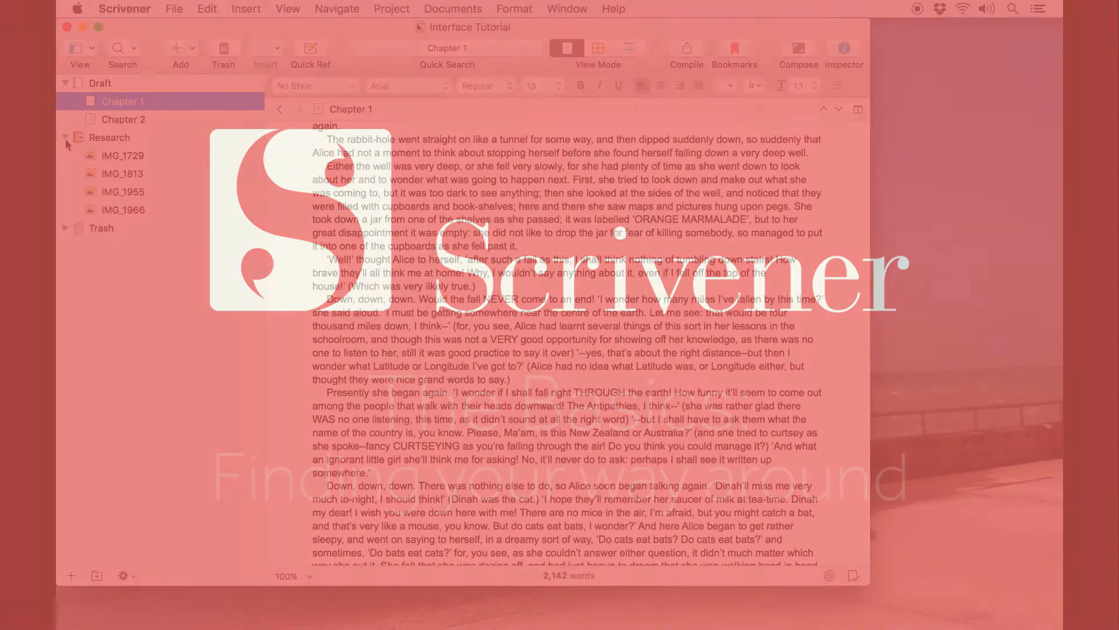
Bring up the new-project template chooser with the Blank category showing.
left_click(123, 209)
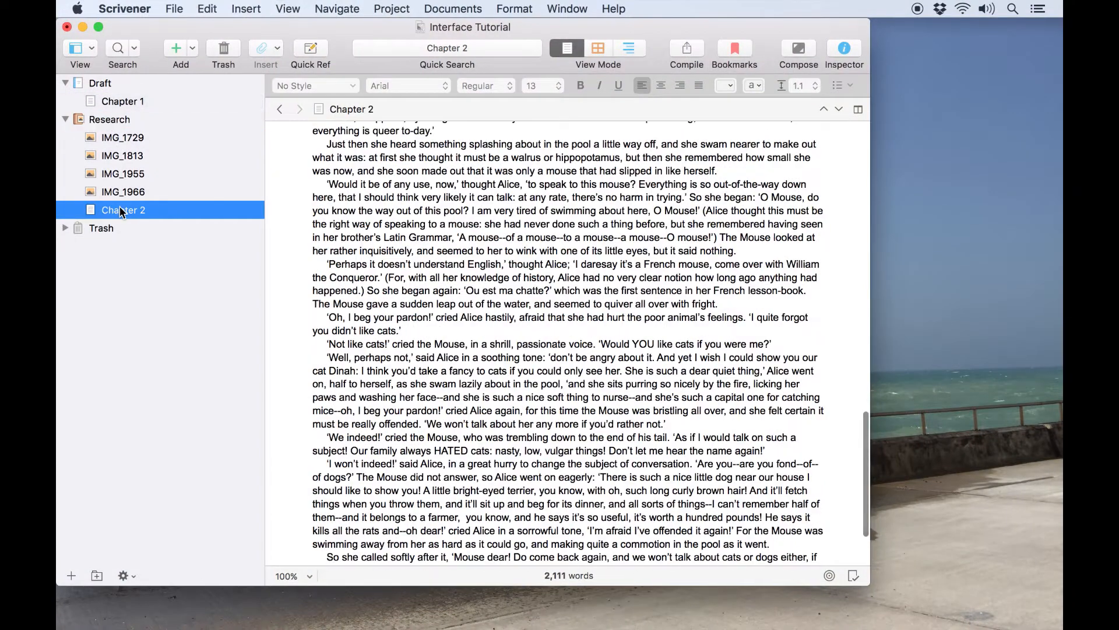
left_click(99, 82)
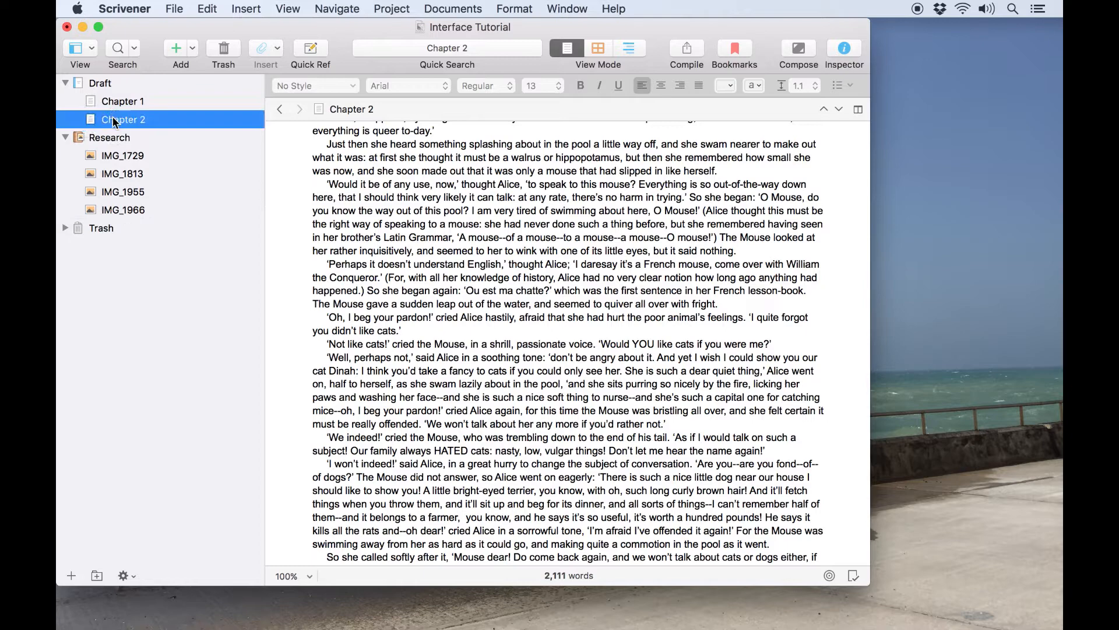
left_click(101, 228)
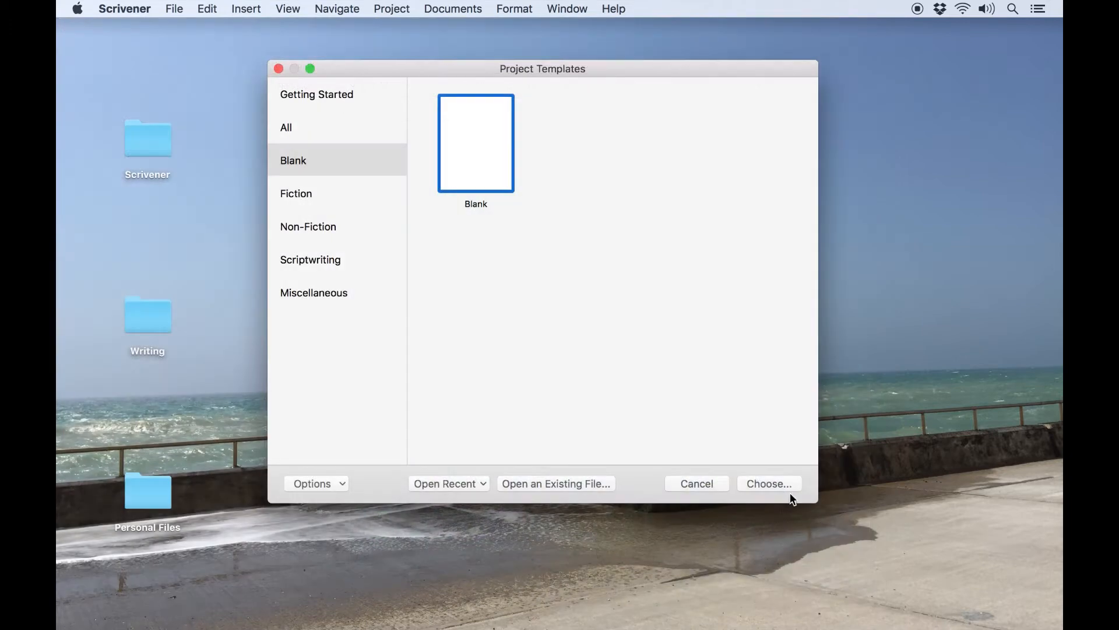
Cancel the save sheet and Project Templates window, leaving an empty Untitled Document.
left_click(769, 483)
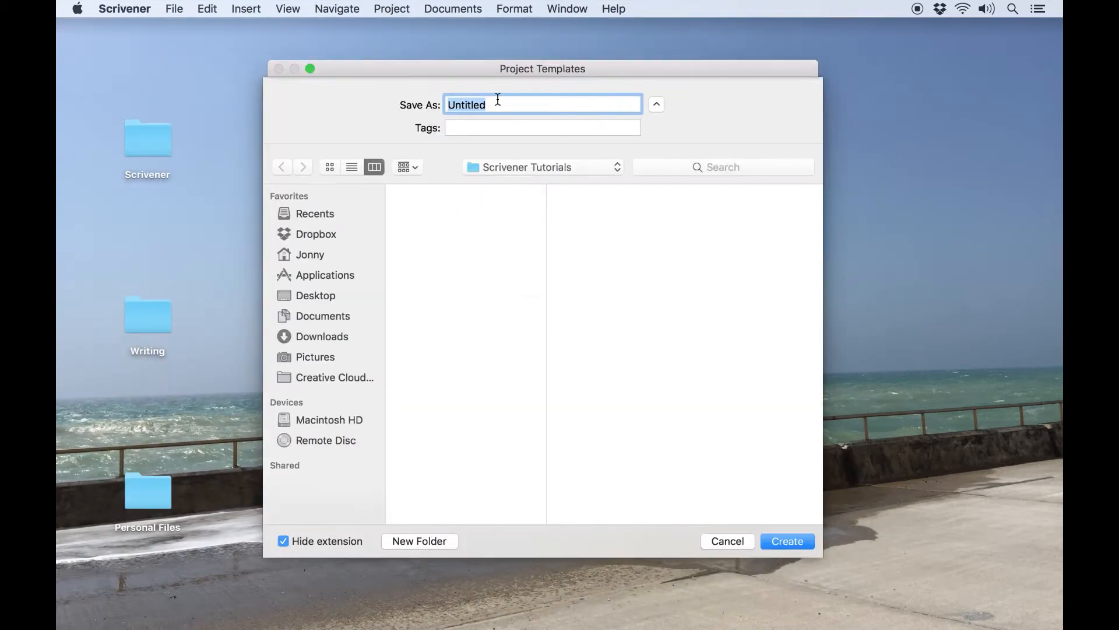
left_click(728, 540)
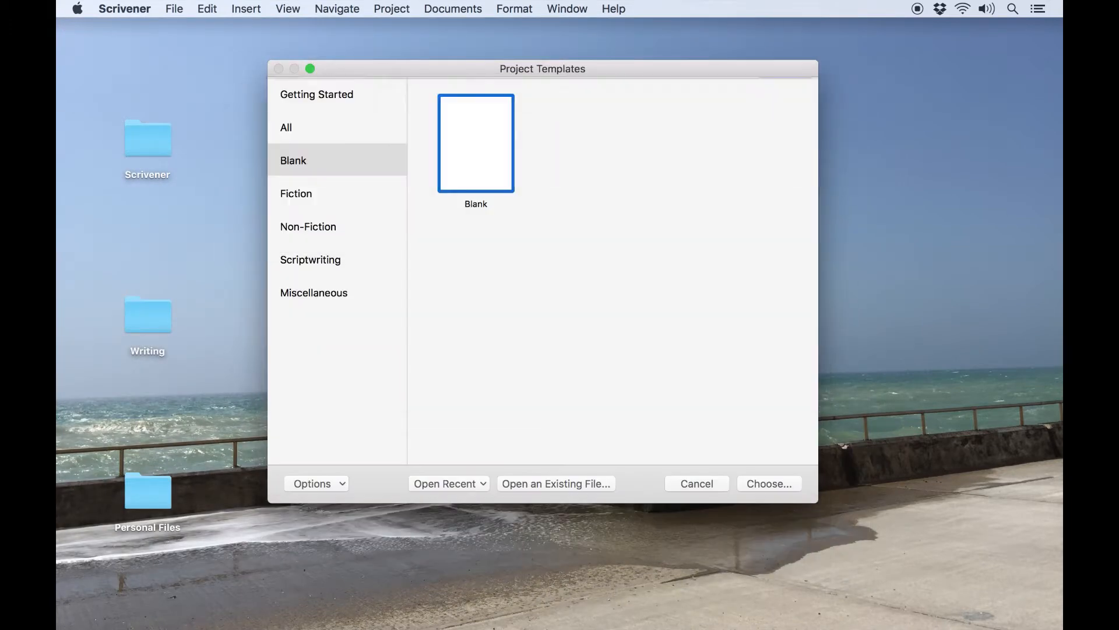
left_click(769, 483)
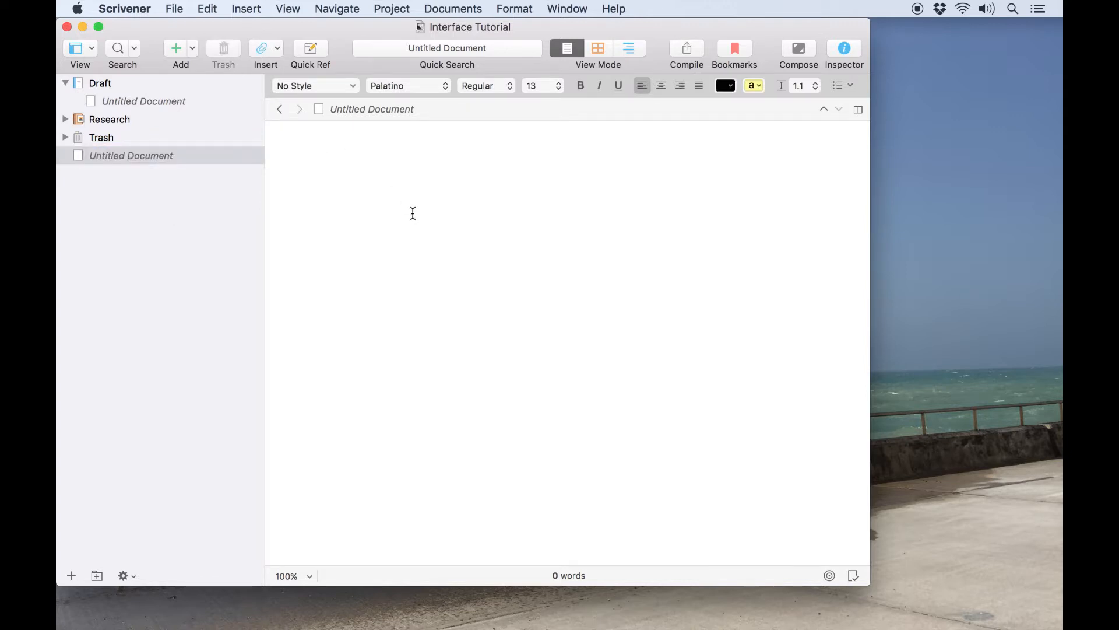
Review the Customize Toolbar items, then dismiss the panel with Done.
left_click(288, 9)
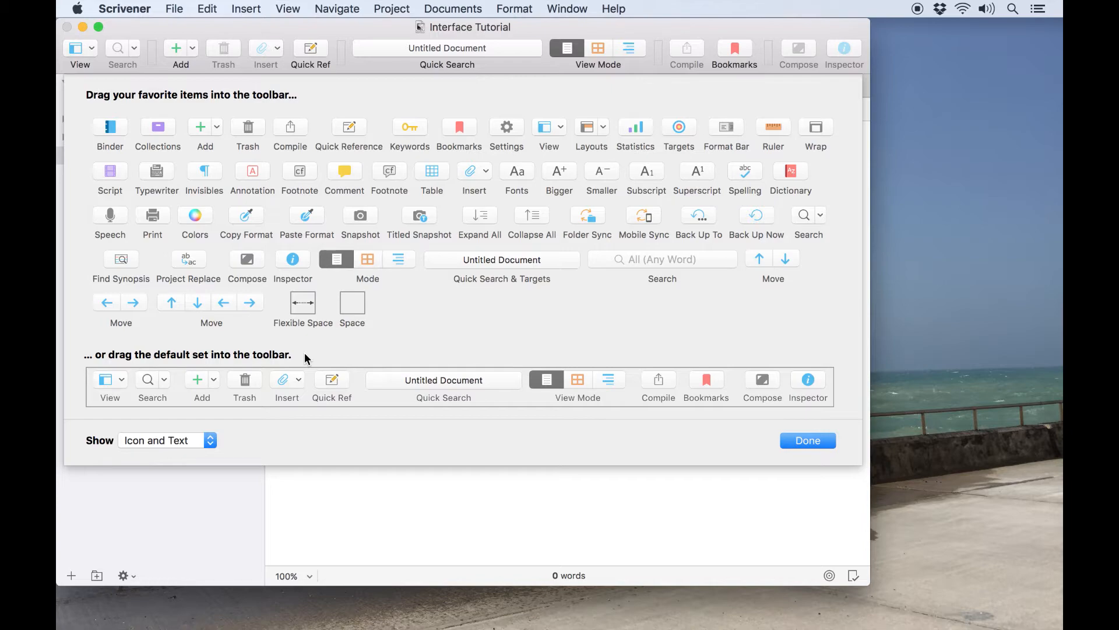
left_click(807, 440)
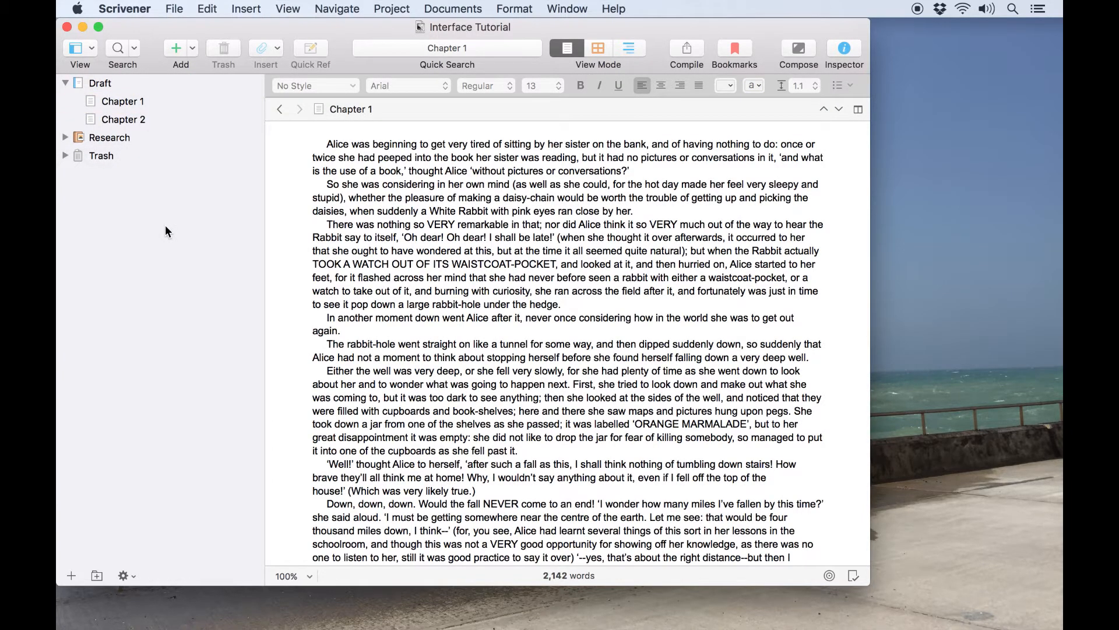
mouse_move(127, 108)
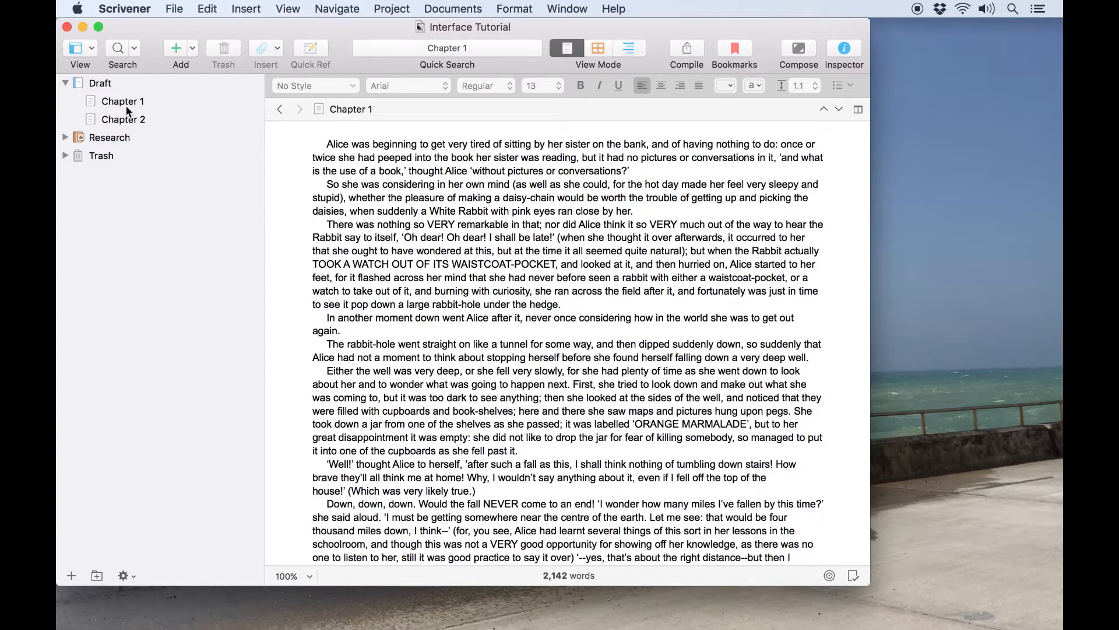
Browse Chapter 2, the Trash and the Draft corkboard, ending on Chapter 1's text.
left_click(123, 119)
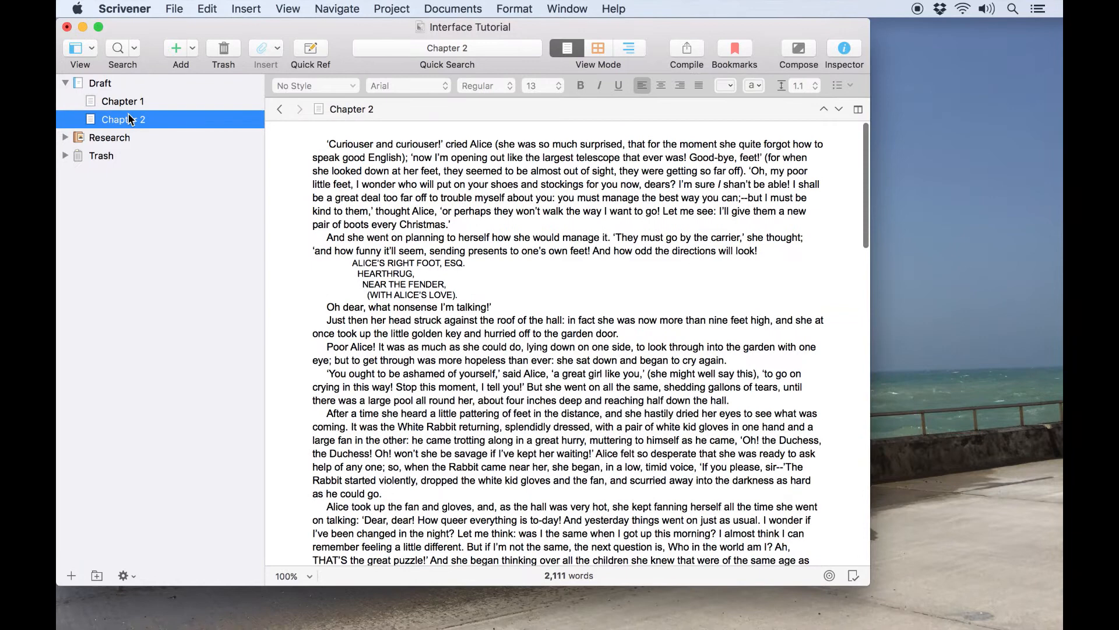
left_click(122, 101)
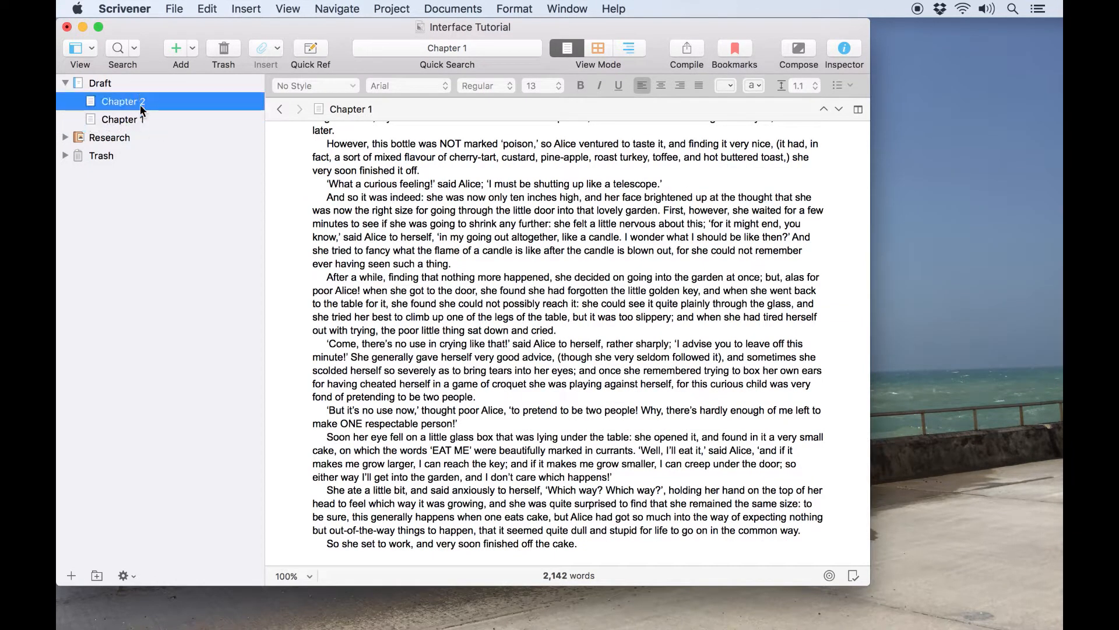
left_click(123, 101)
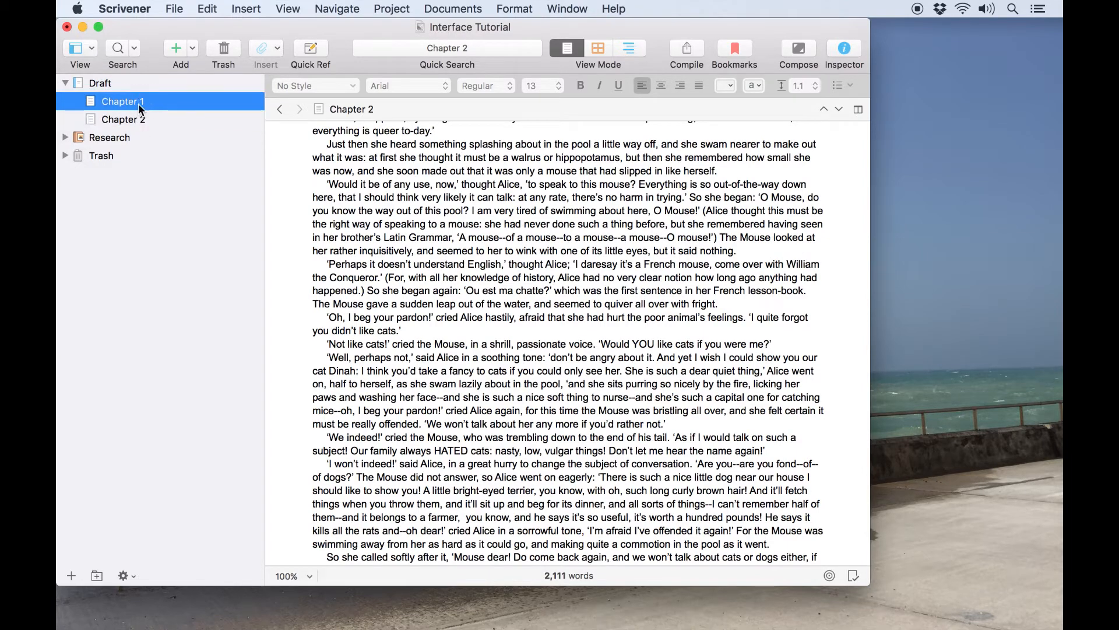
left_click(122, 101)
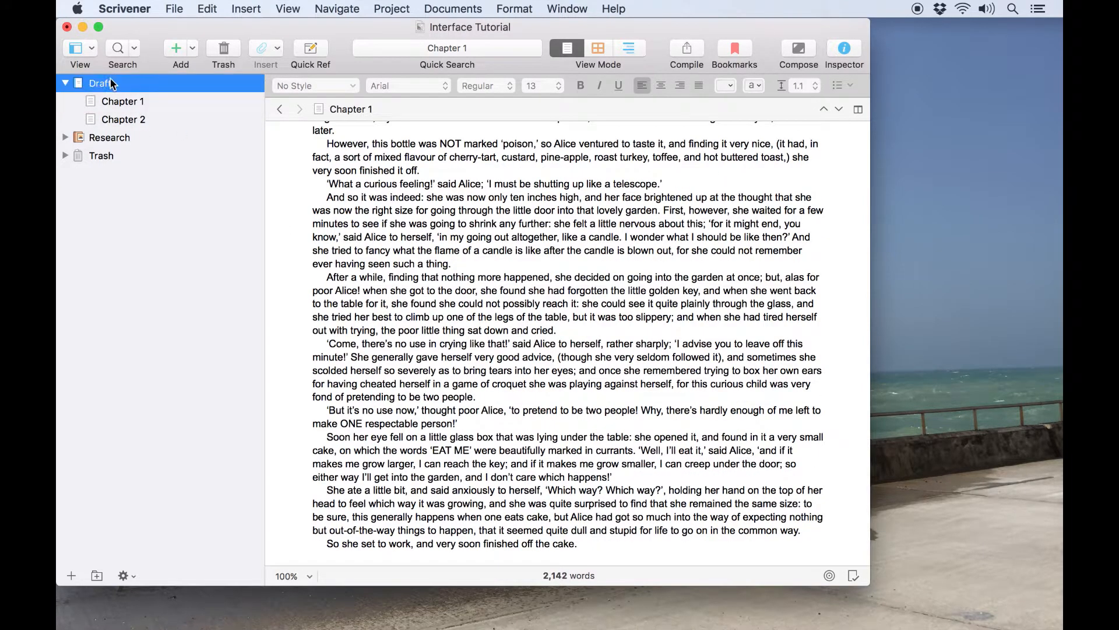
left_click(102, 156)
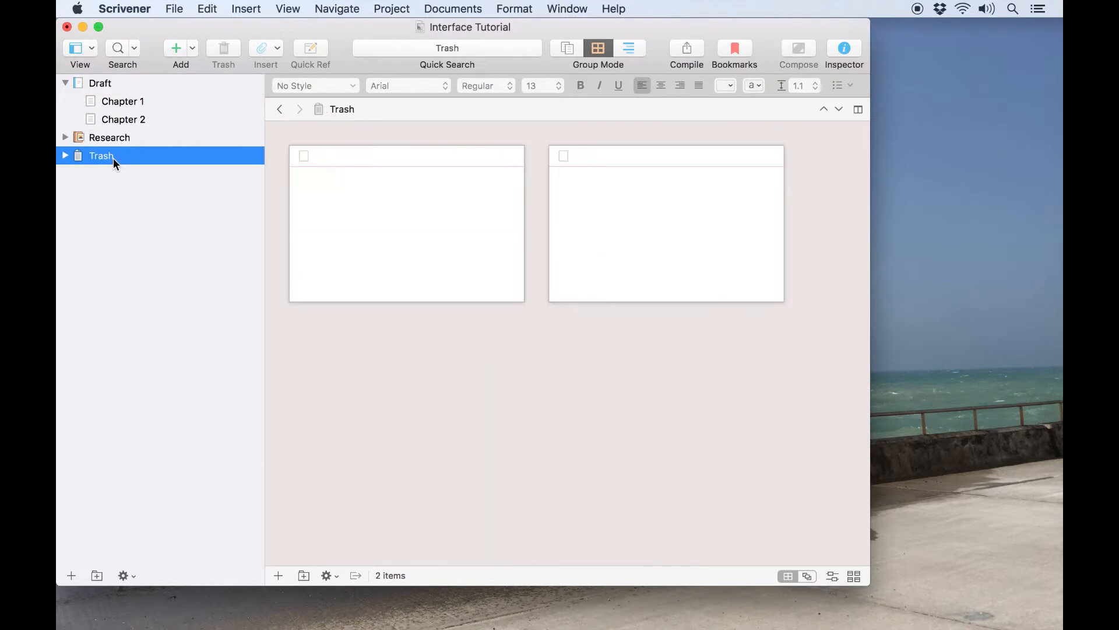
left_click(99, 83)
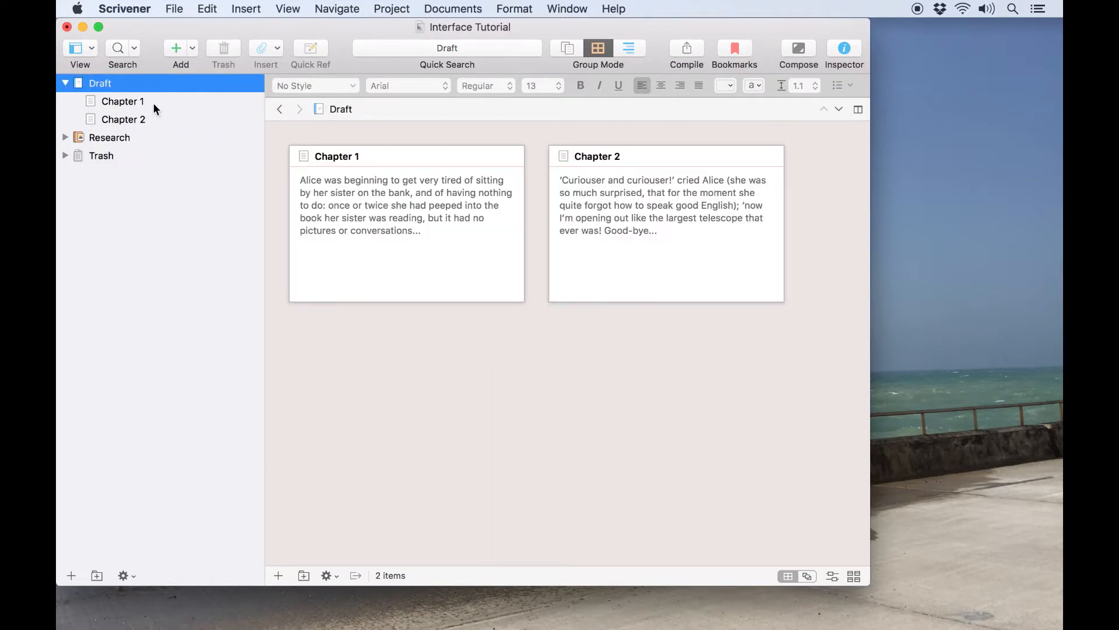
mouse_move(169, 108)
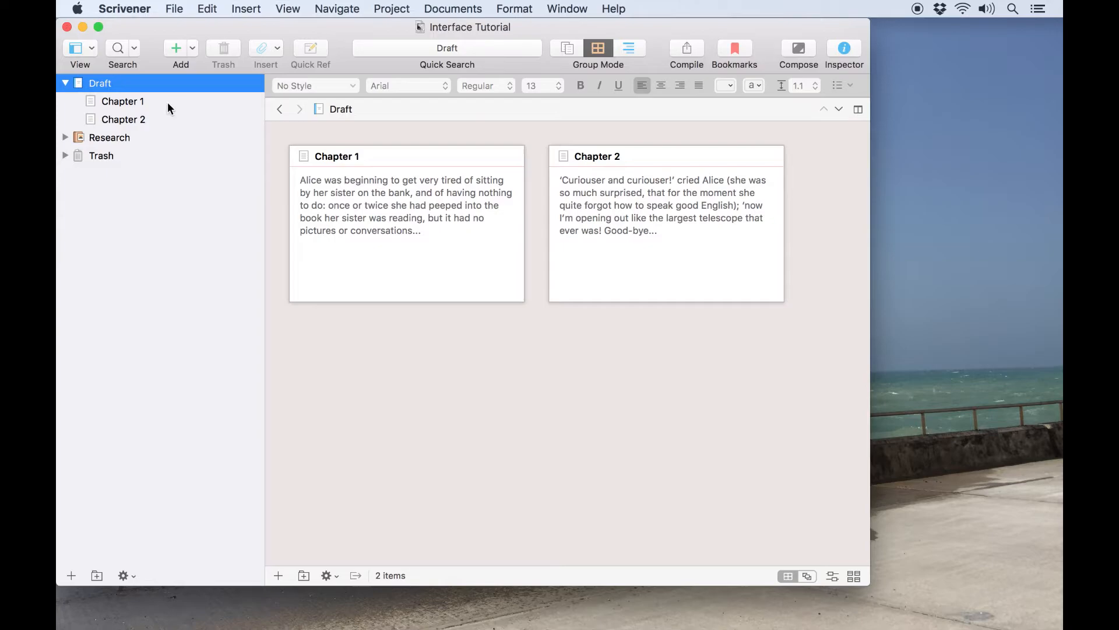
left_click(123, 101)
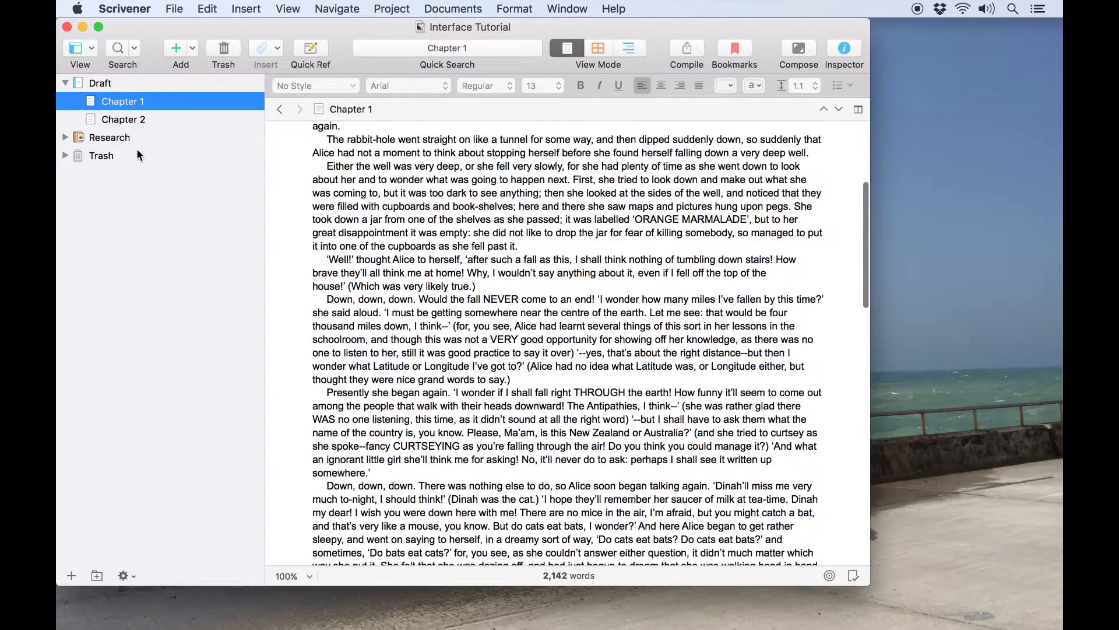
Move IMG_1729 into the Trash, collapse Trash, and view Research as image cards.
left_click(65, 137)
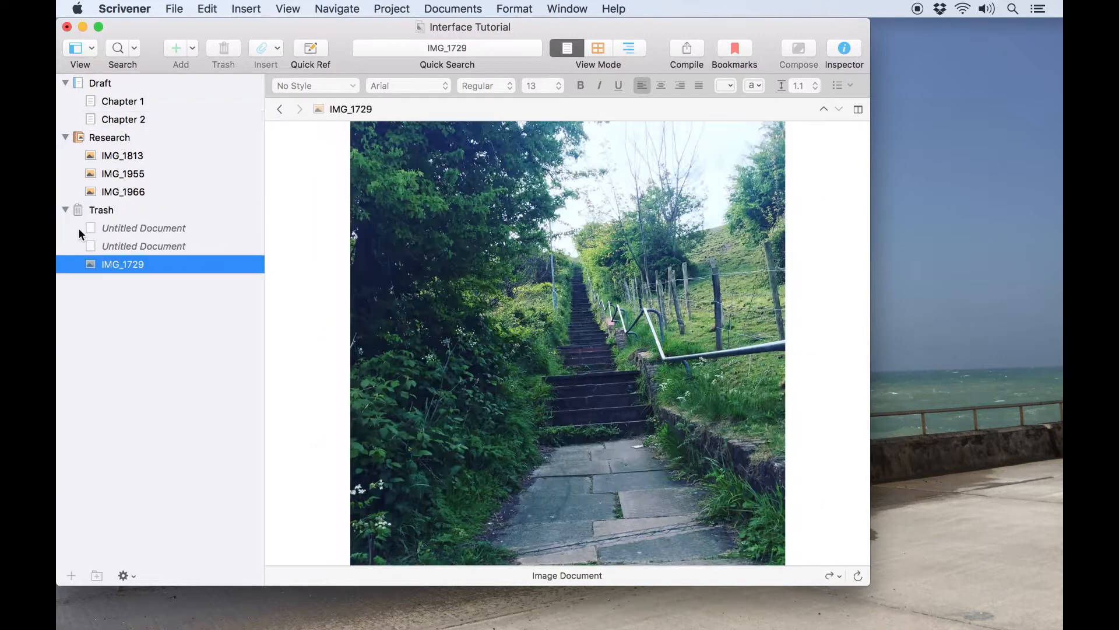
left_click(65, 210)
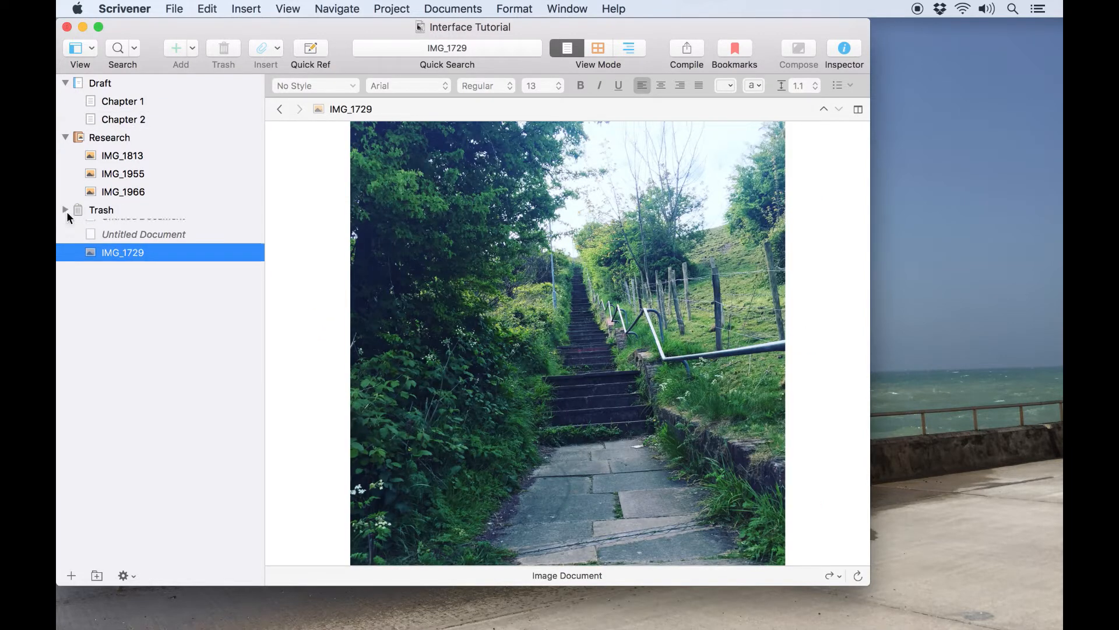
left_click(109, 137)
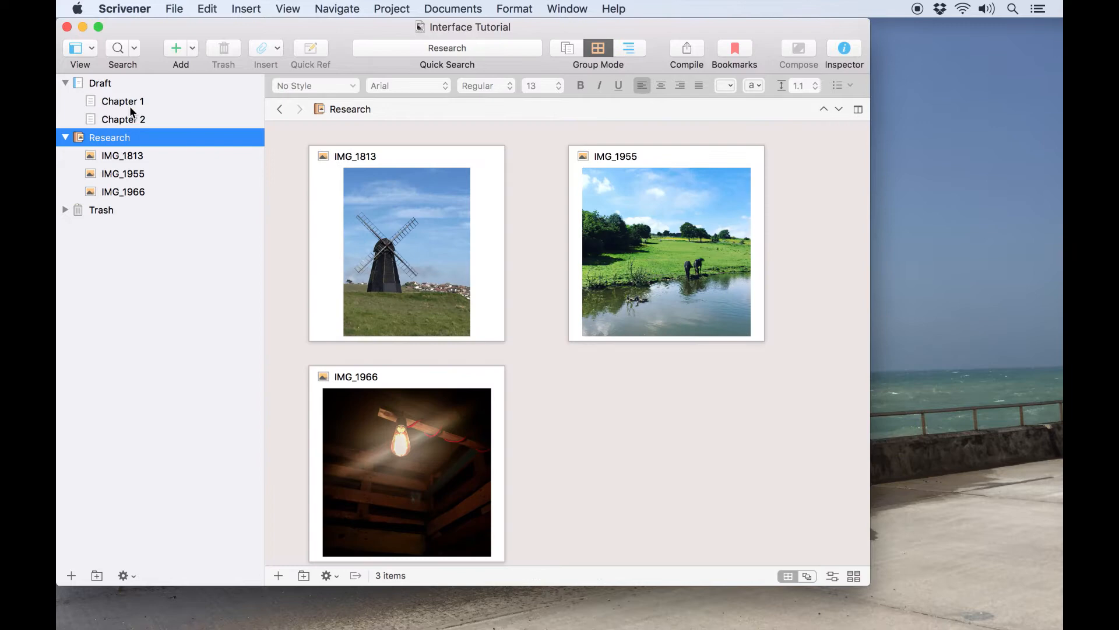
Add an Untitled Document after Chapter 1 and an empty New Folder, then reopen Chapter 1.
left_click(123, 100)
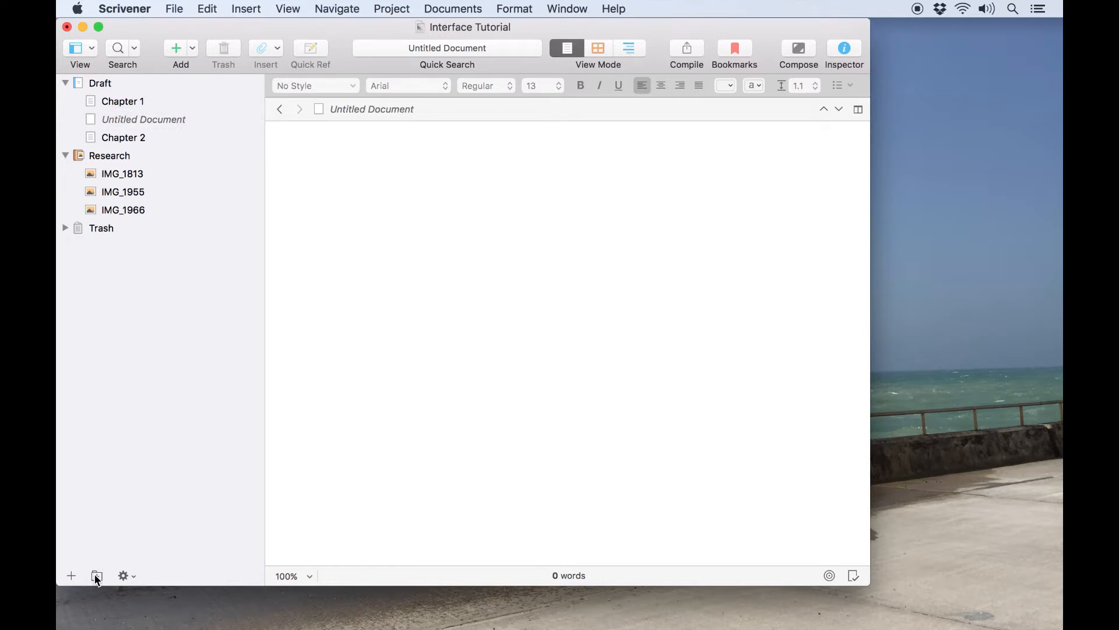
left_click(96, 575)
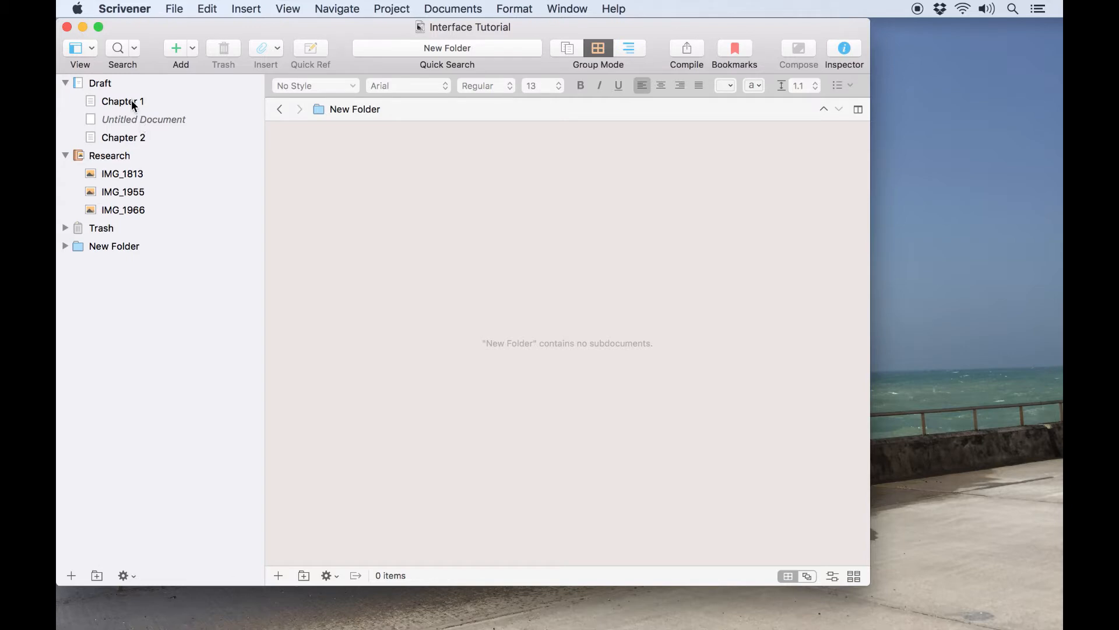
left_click(123, 100)
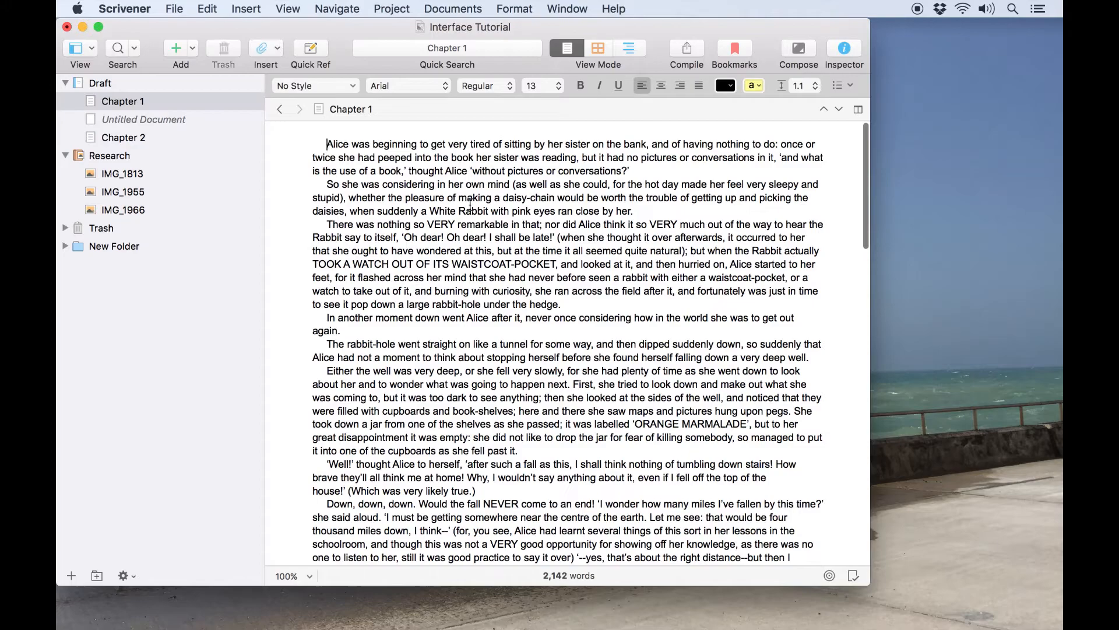
Move the Untitled Document below Chapter 2 and show Chapter 1 in Page View.
scroll("down", 3)
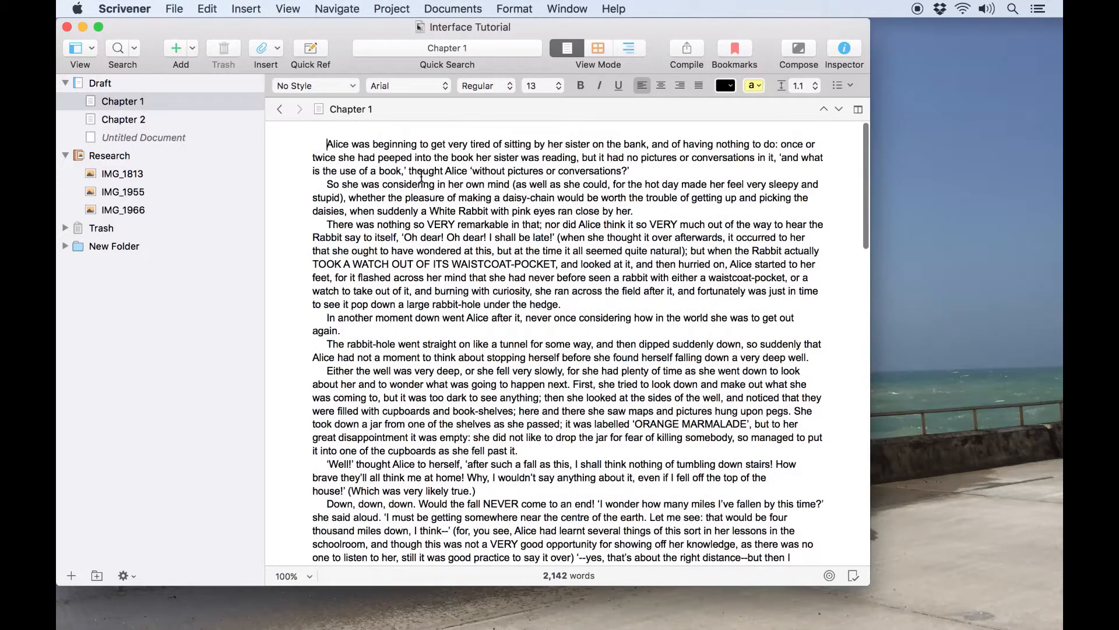
left_click(288, 9)
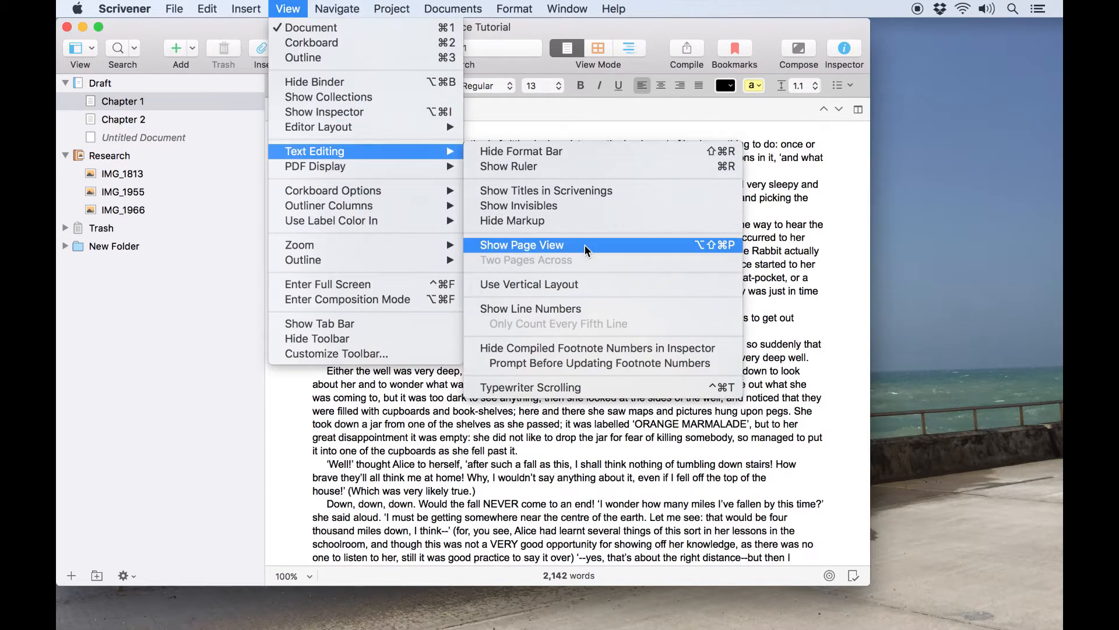
left_click(521, 245)
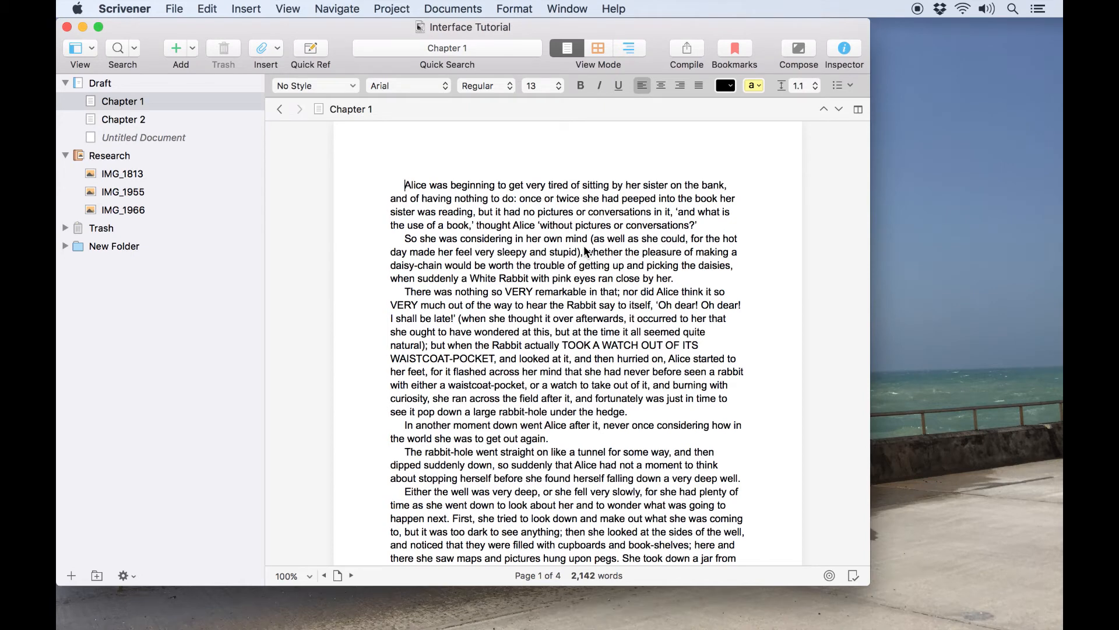
mouse_move(509, 109)
type(":")
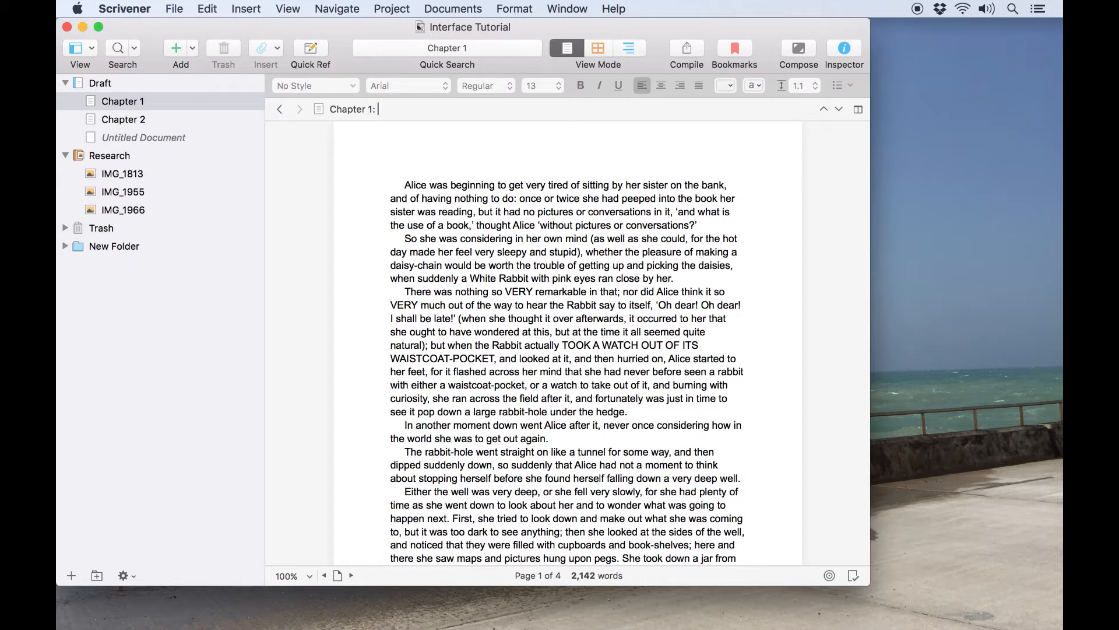
Retitle Chapter 1 as 'Chapter 1: Down the Rabbit-hole'.
type("Down the Rabbit-hole")
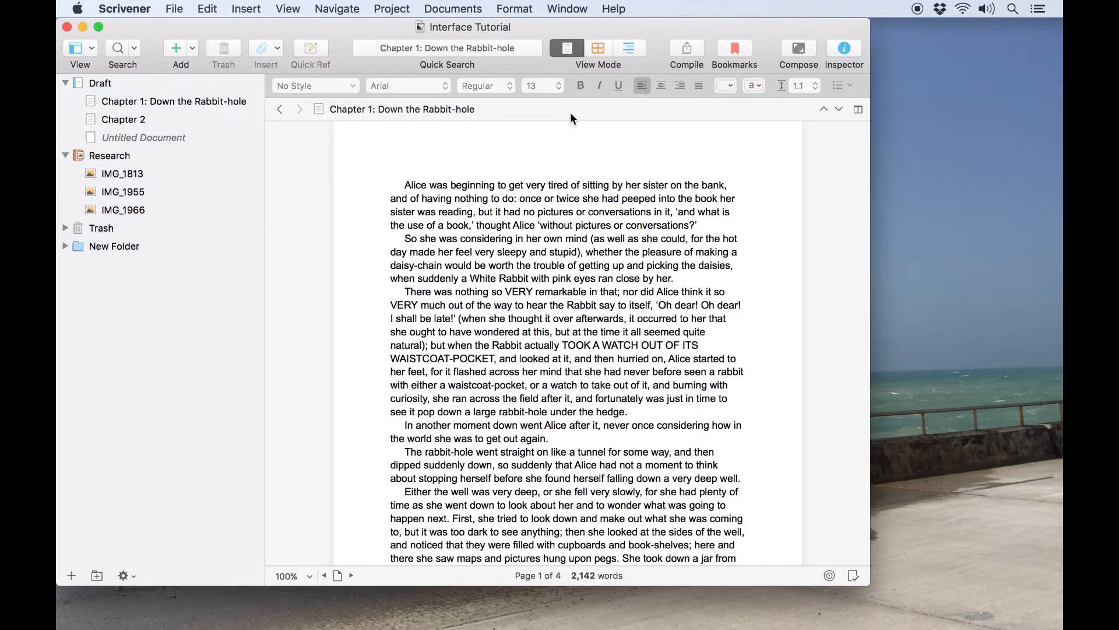
left_click(174, 101)
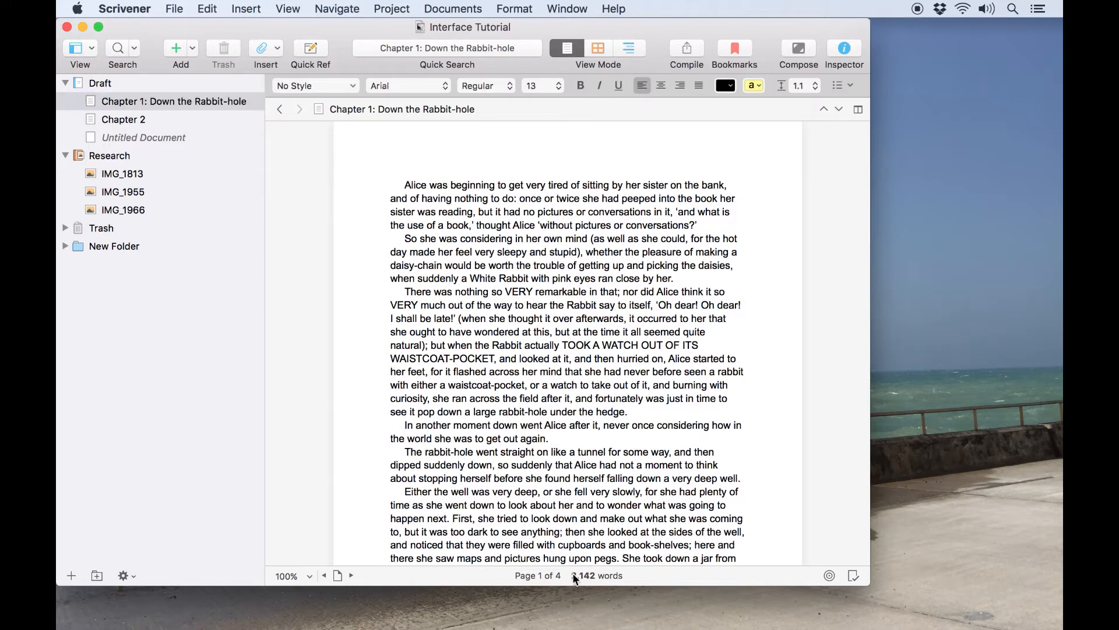
Check Chapter 1's statistics: 2,142 words, 83 sentences, about 8.5 minutes' reading.
left_click(602, 575)
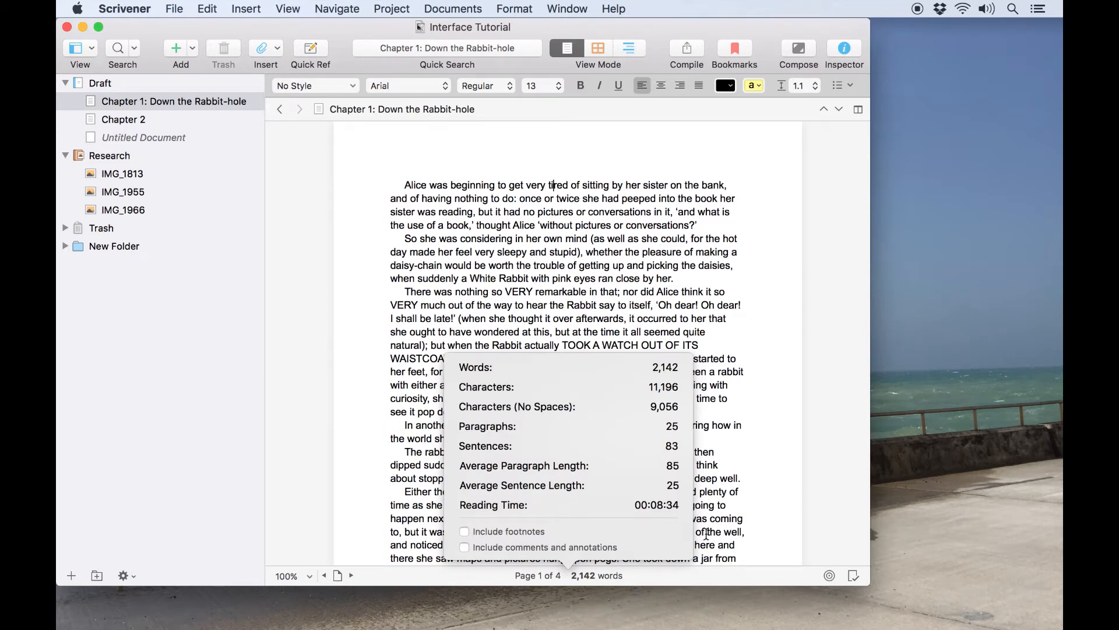
left_click(287, 575)
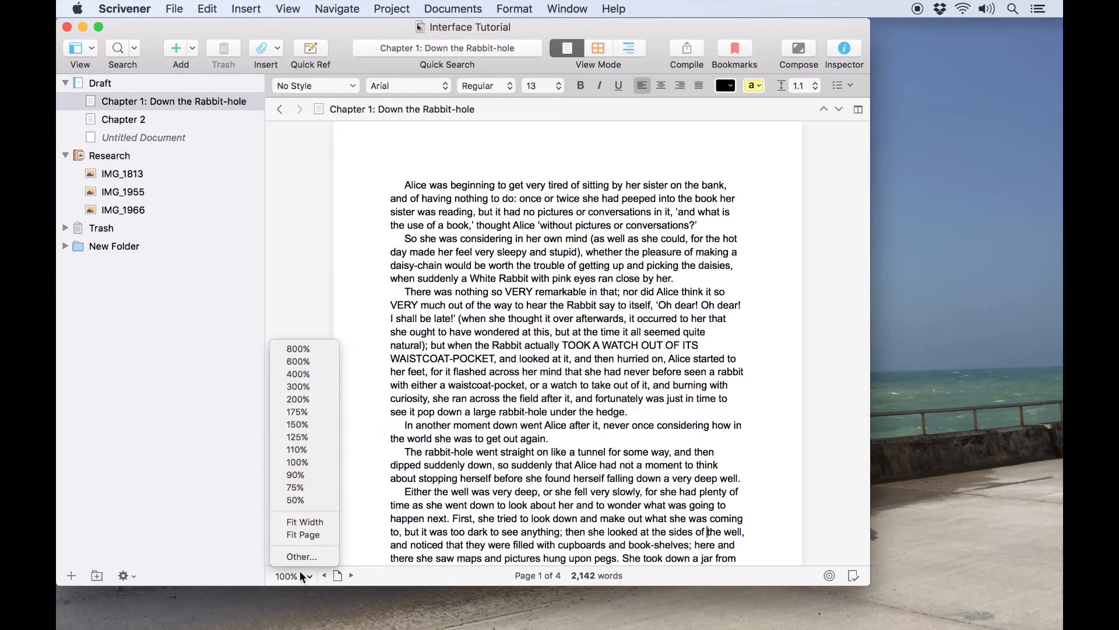
mouse_move(297, 436)
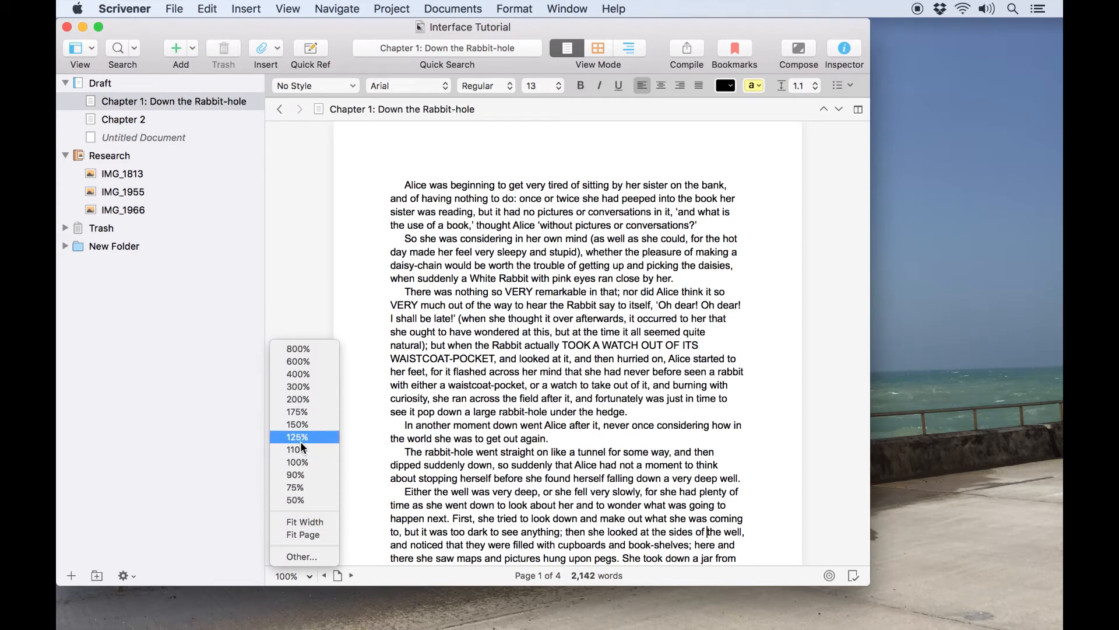
Zoom the chapter text to 125%, then settle on 110%.
left_click(296, 436)
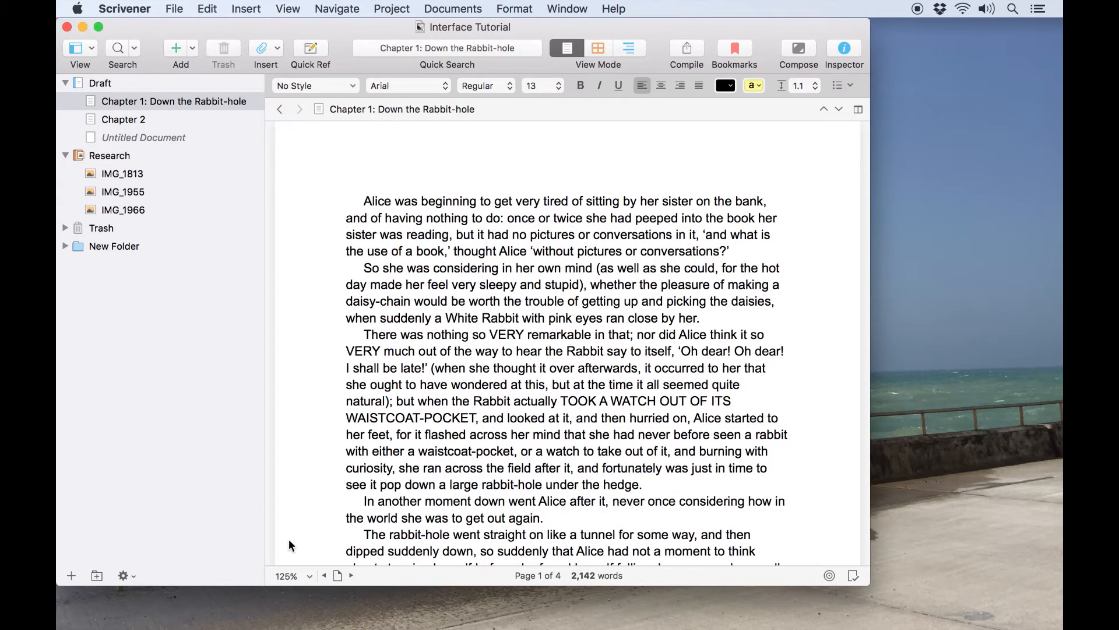
left_click(289, 576)
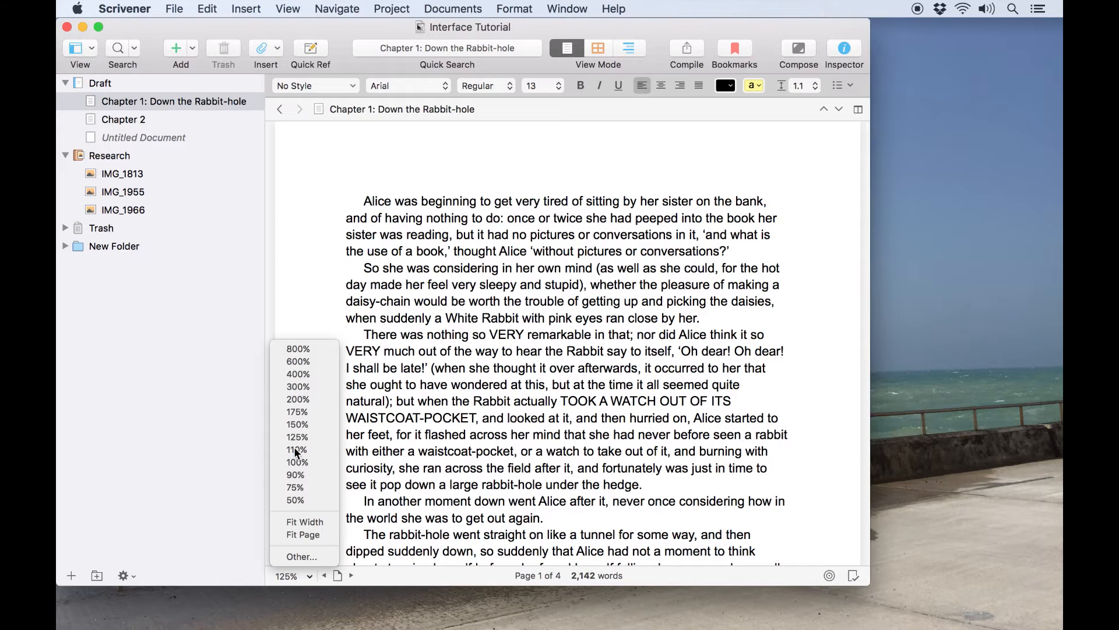
left_click(296, 449)
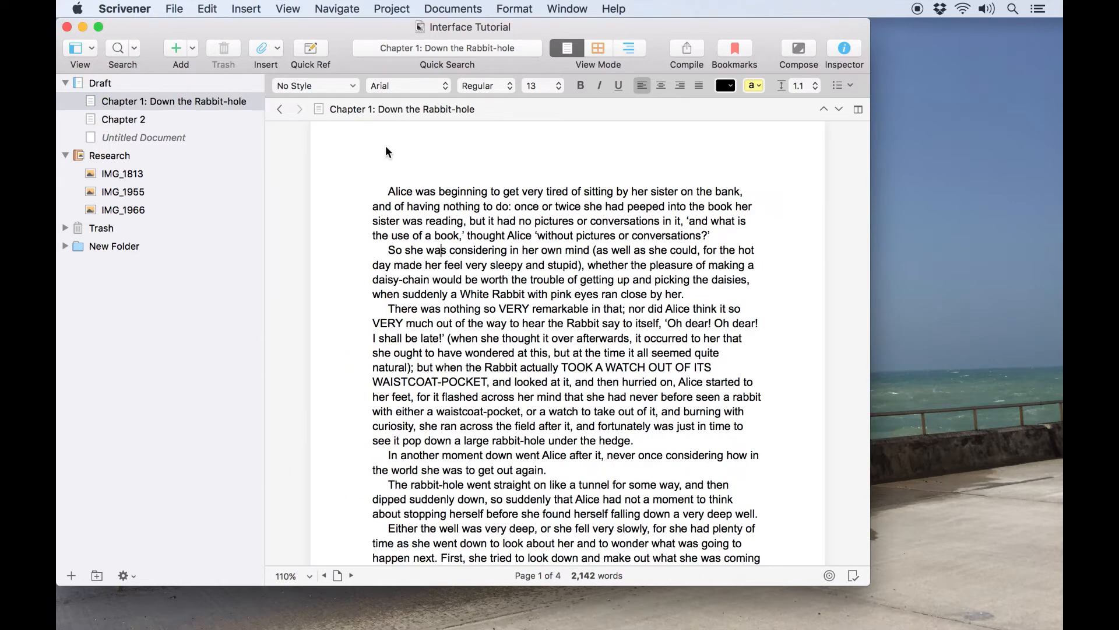
left_click(314, 85)
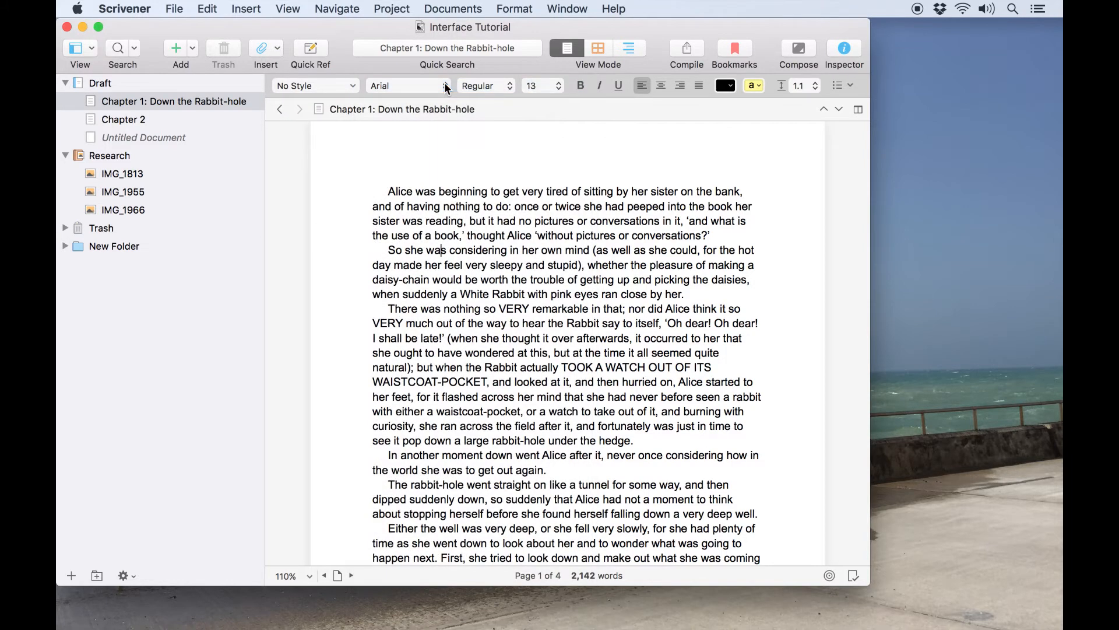
left_click(660, 86)
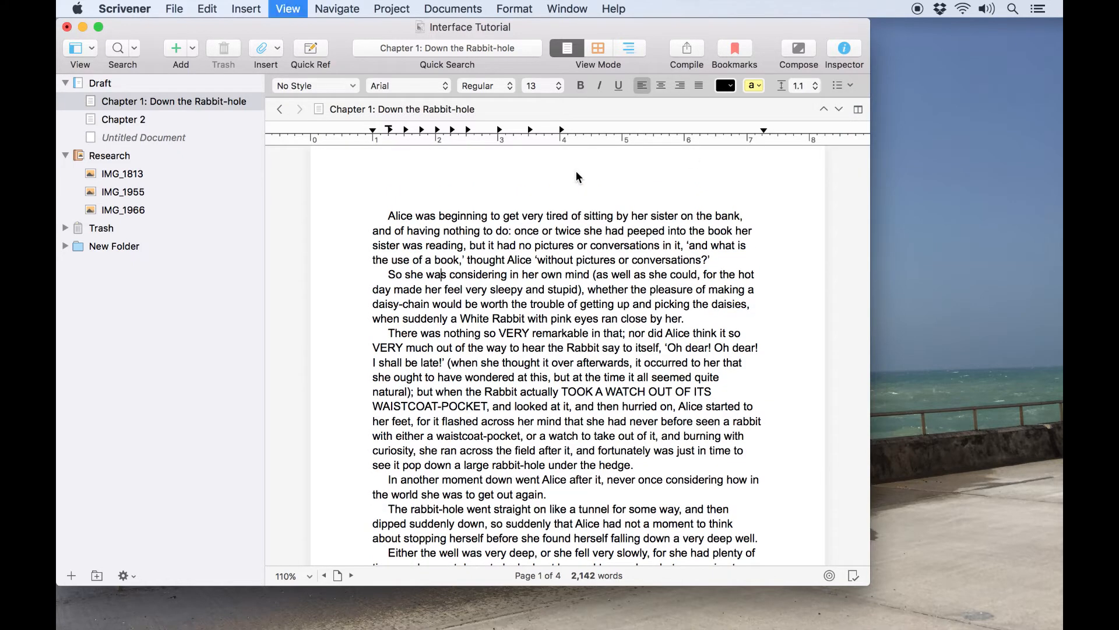
left_click(287, 8)
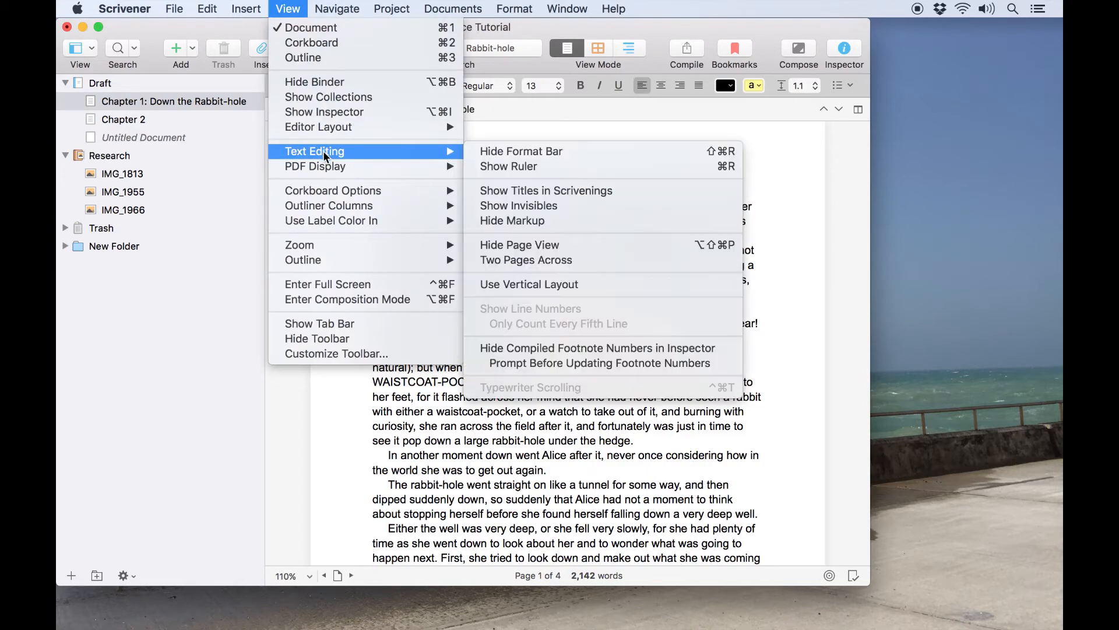
left_click(508, 165)
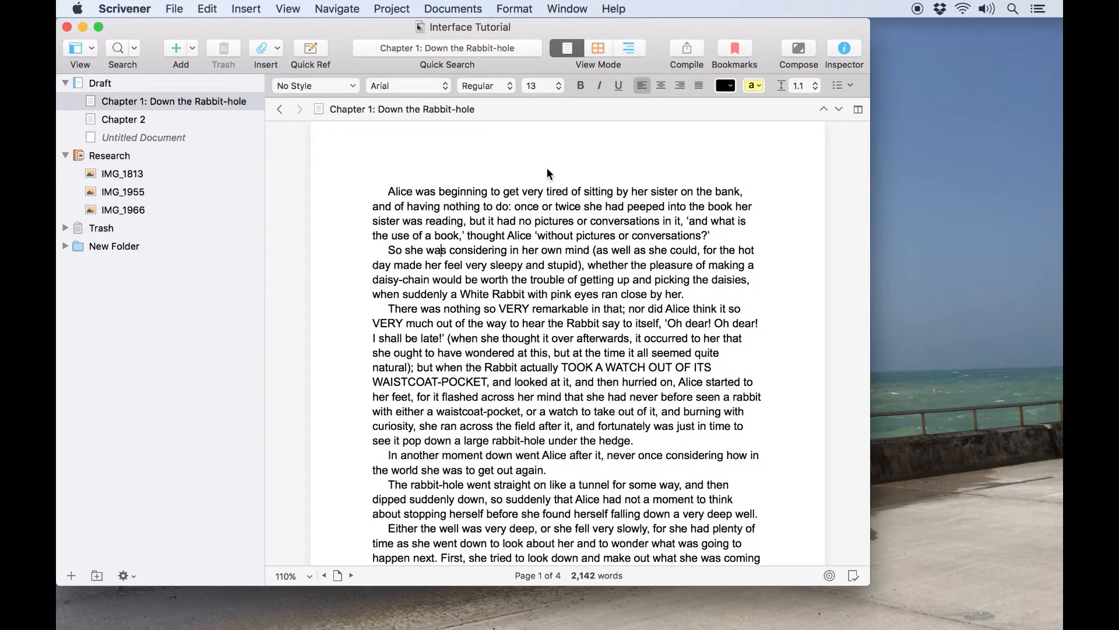
left_click(441, 250)
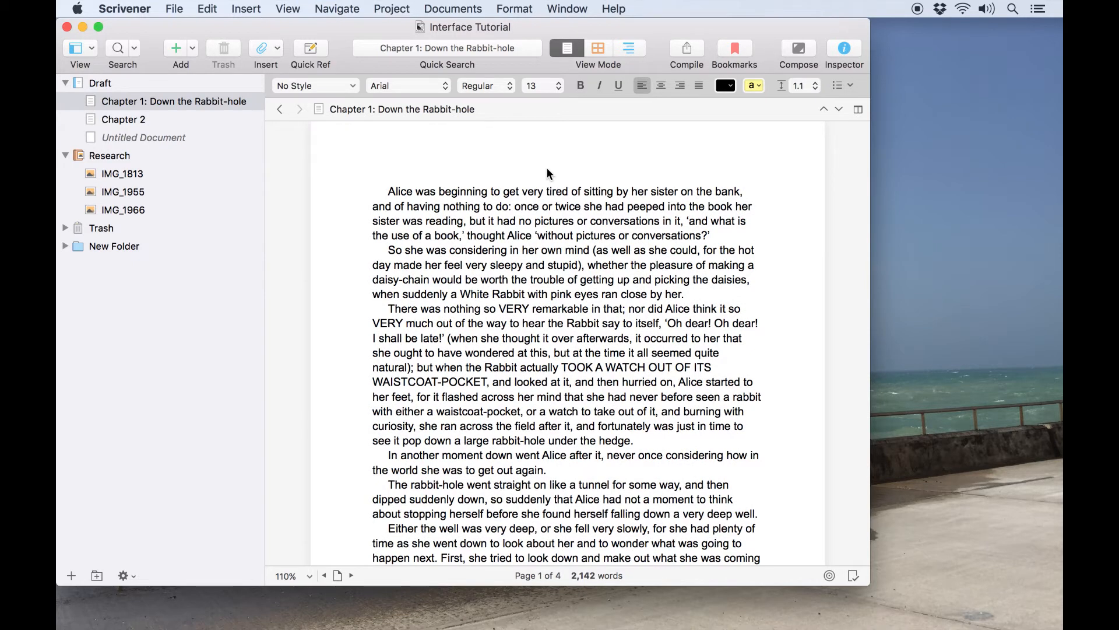
mouse_move(868, 41)
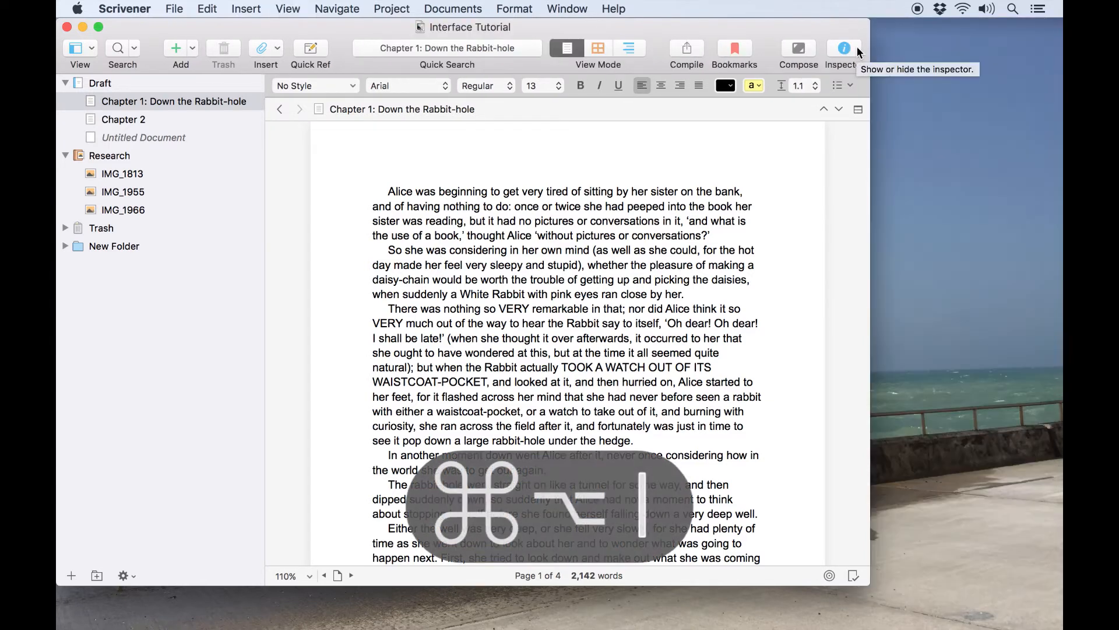
Show the inspector and view its Metadata, Bookmarks, then Synopsis & Notes tabs.
left_click(841, 47)
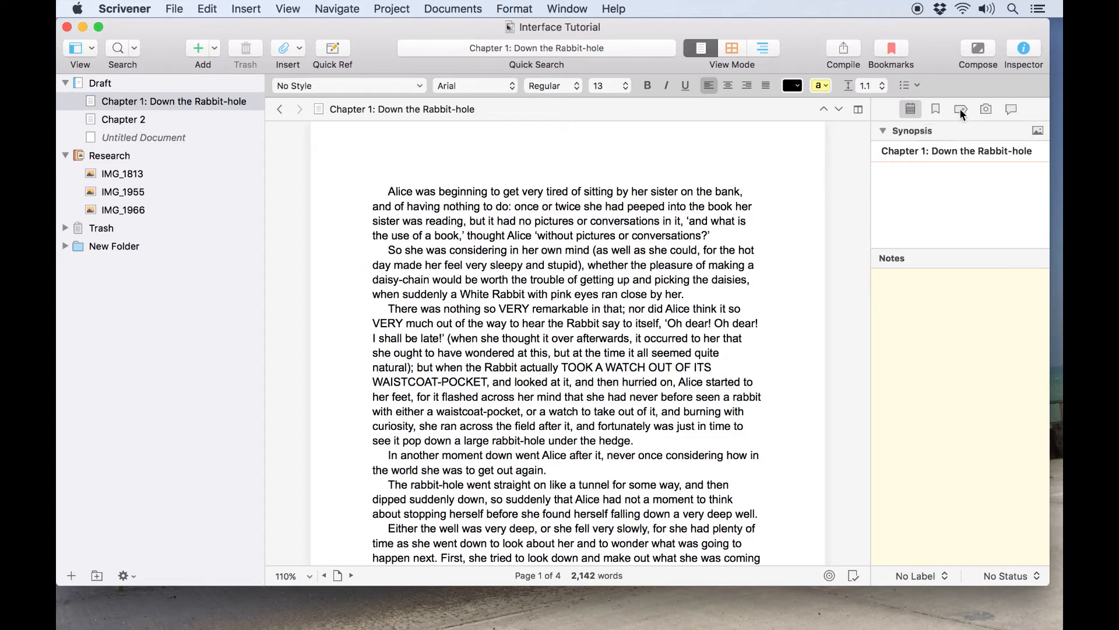
left_click(960, 109)
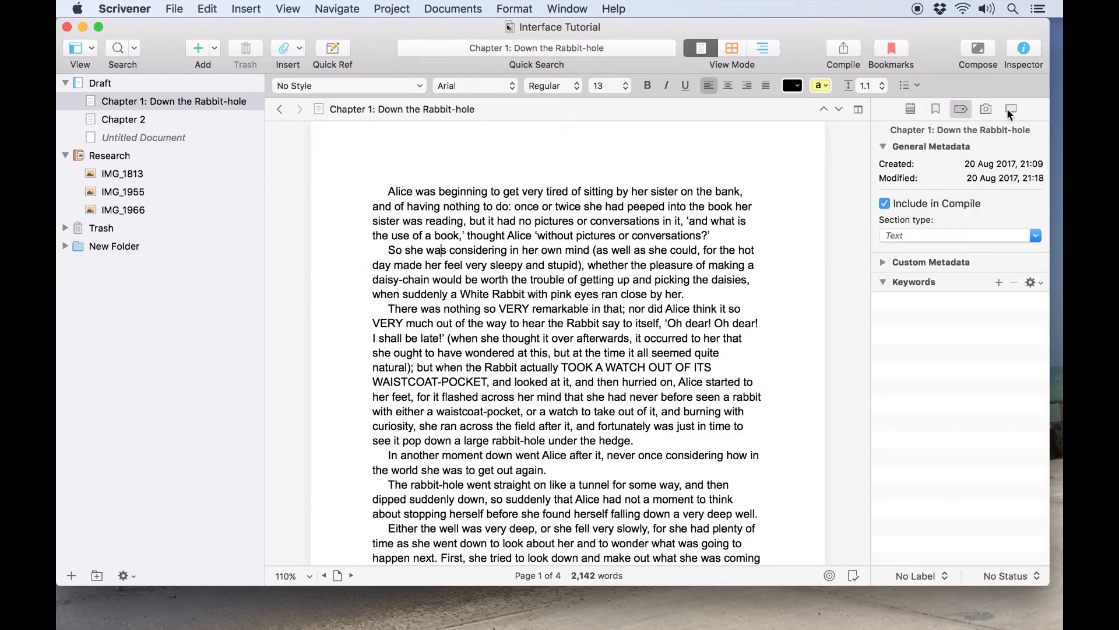
left_click(935, 108)
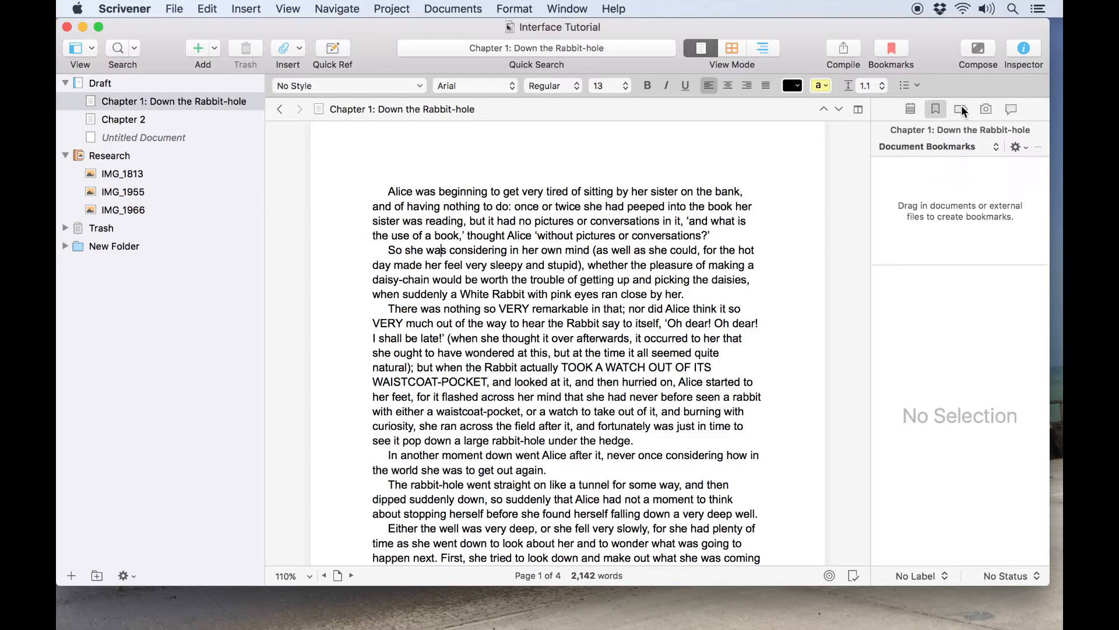
left_click(986, 109)
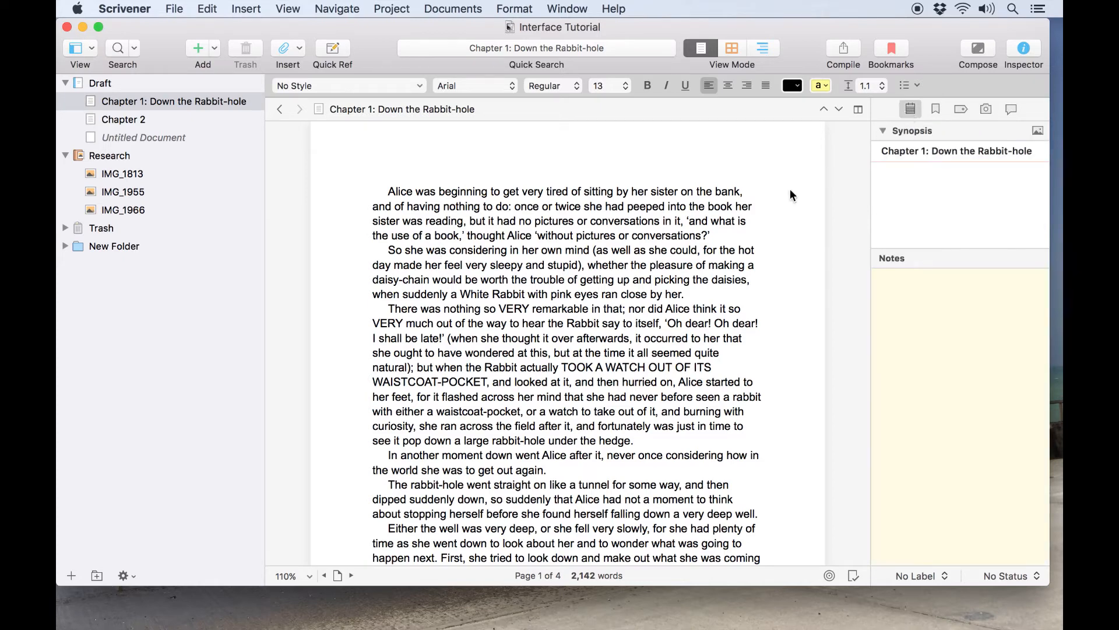
mouse_move(928, 33)
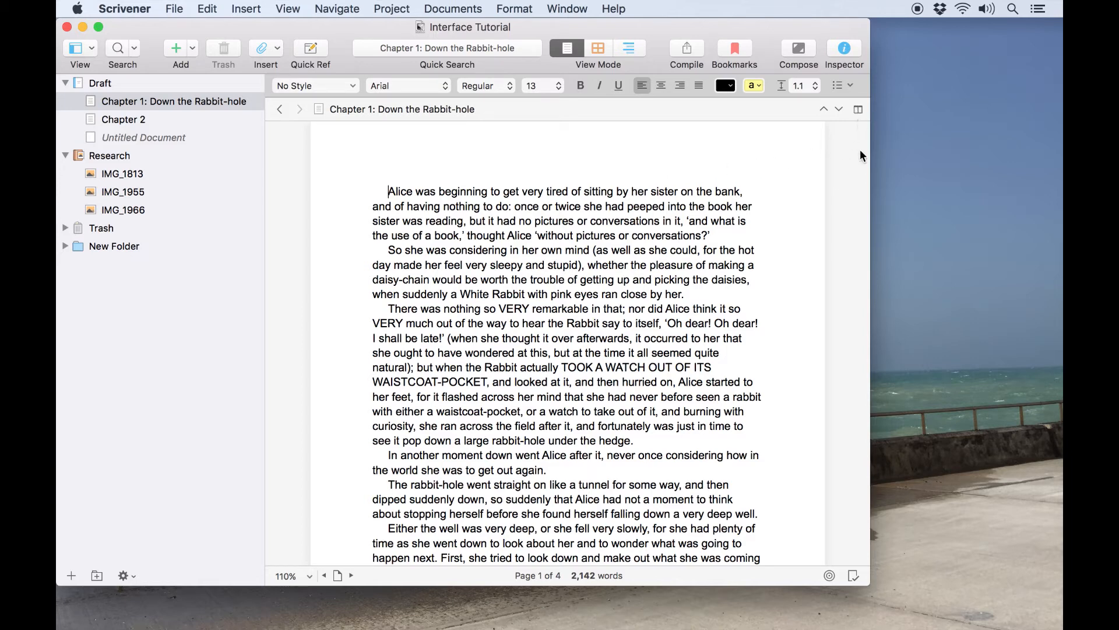
mouse_move(860, 118)
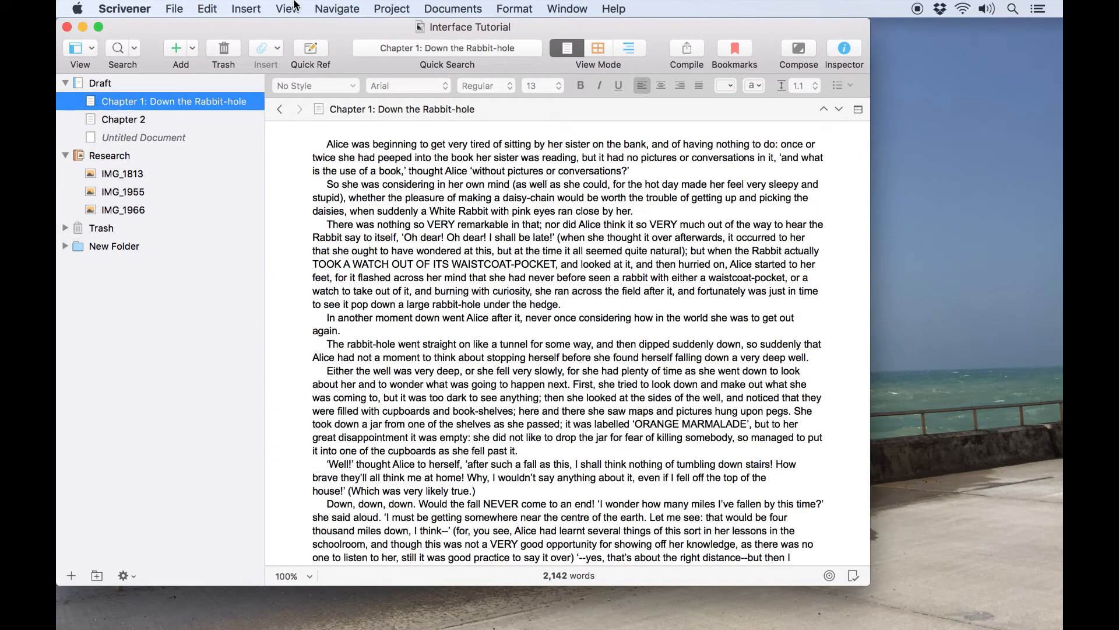
Split the editor vertically into two side-by-side panes.
left_click(288, 9)
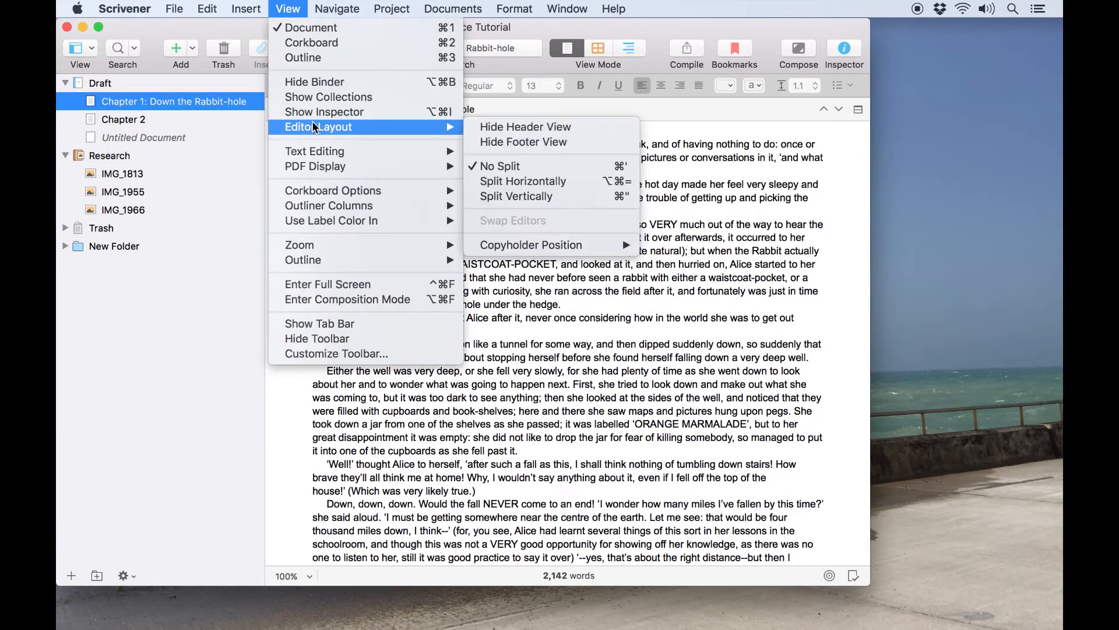
left_click(516, 196)
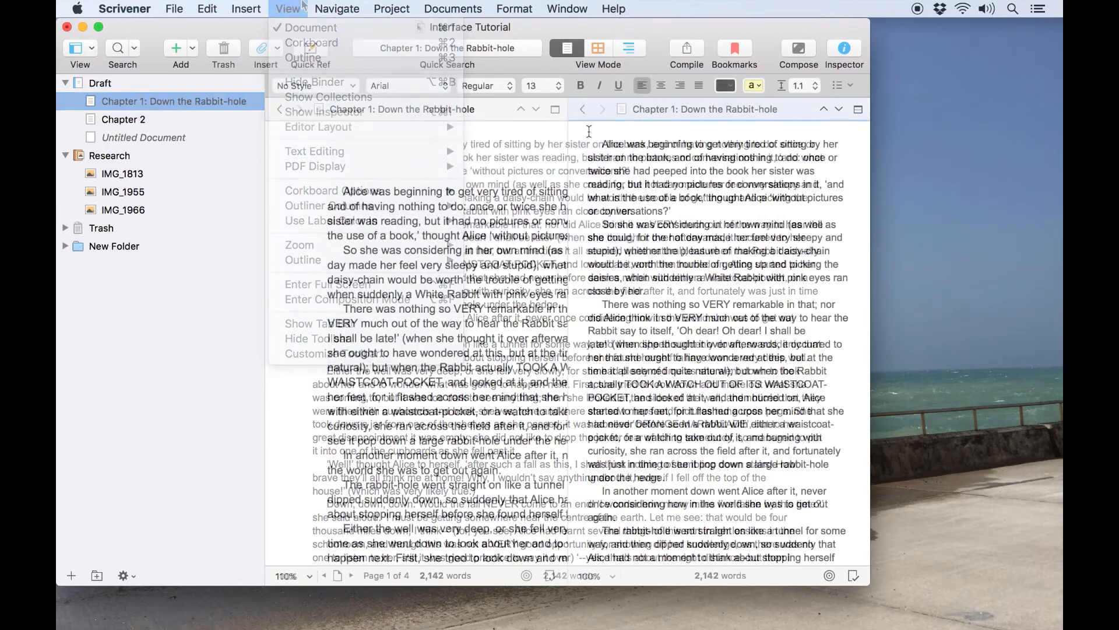
left_click(287, 9)
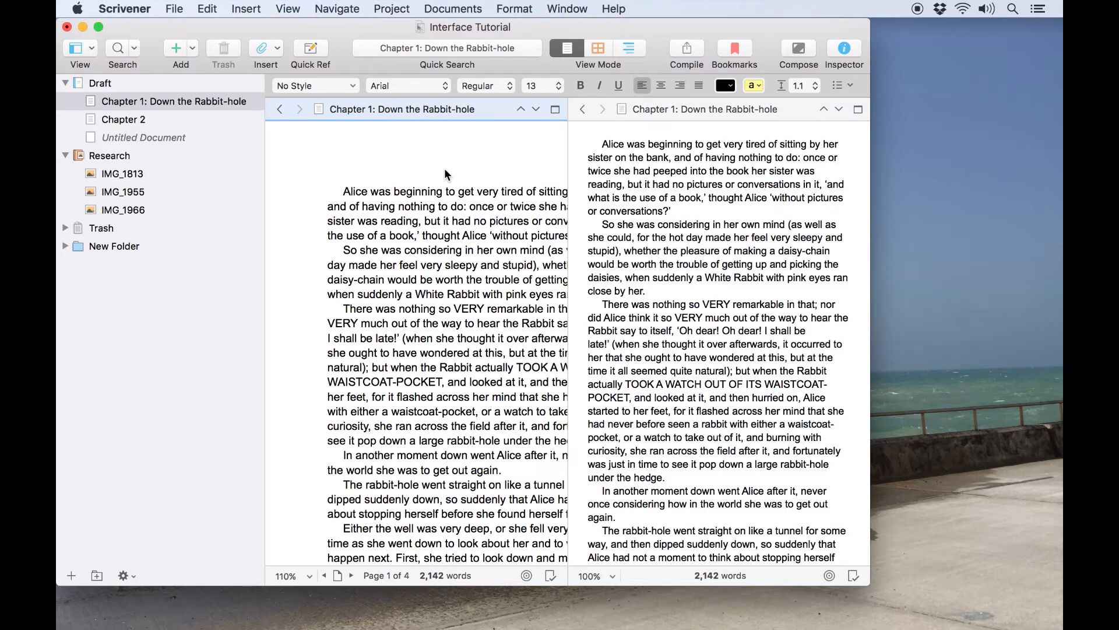
Show Chapter 2 and the windmill photo IMG_1813 in the split panes, then return Chapter 2.
left_click(123, 118)
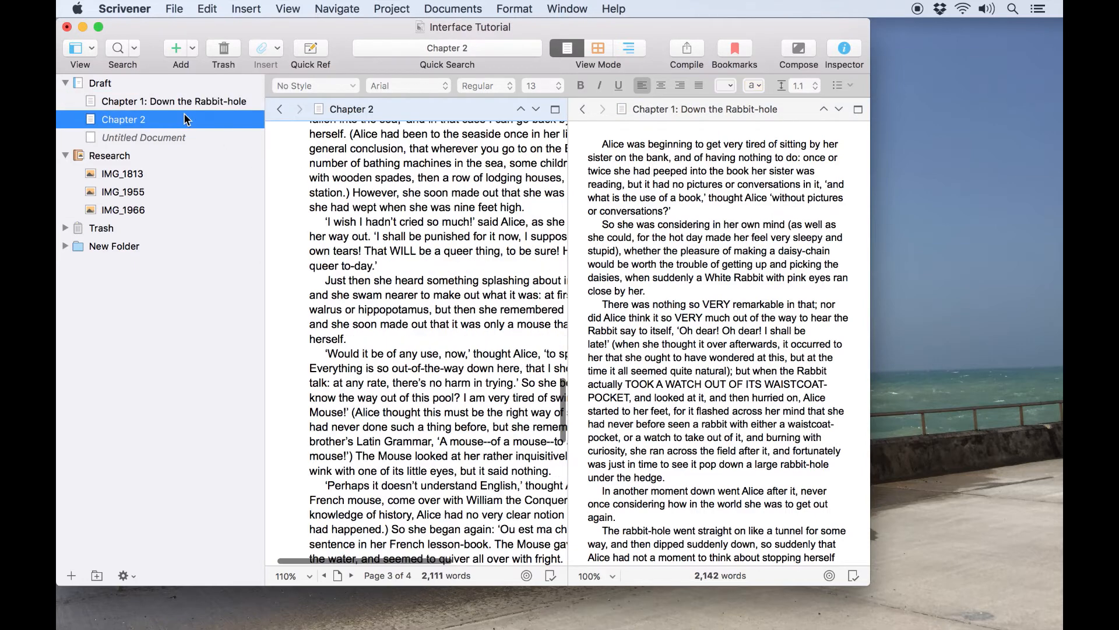
left_click(174, 101)
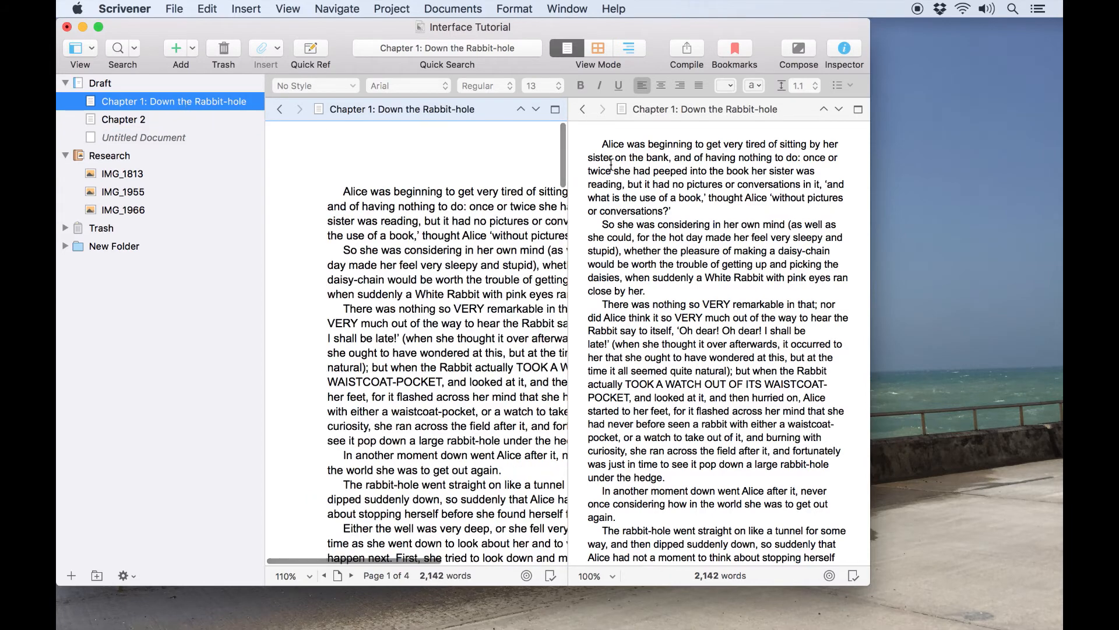
left_click(124, 119)
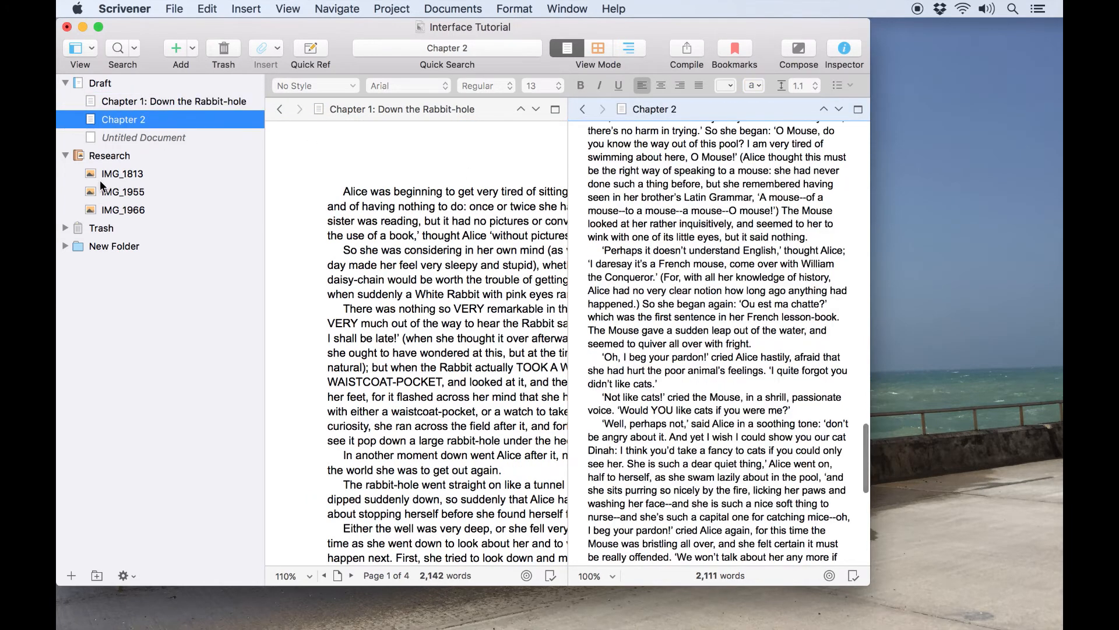
left_click(122, 173)
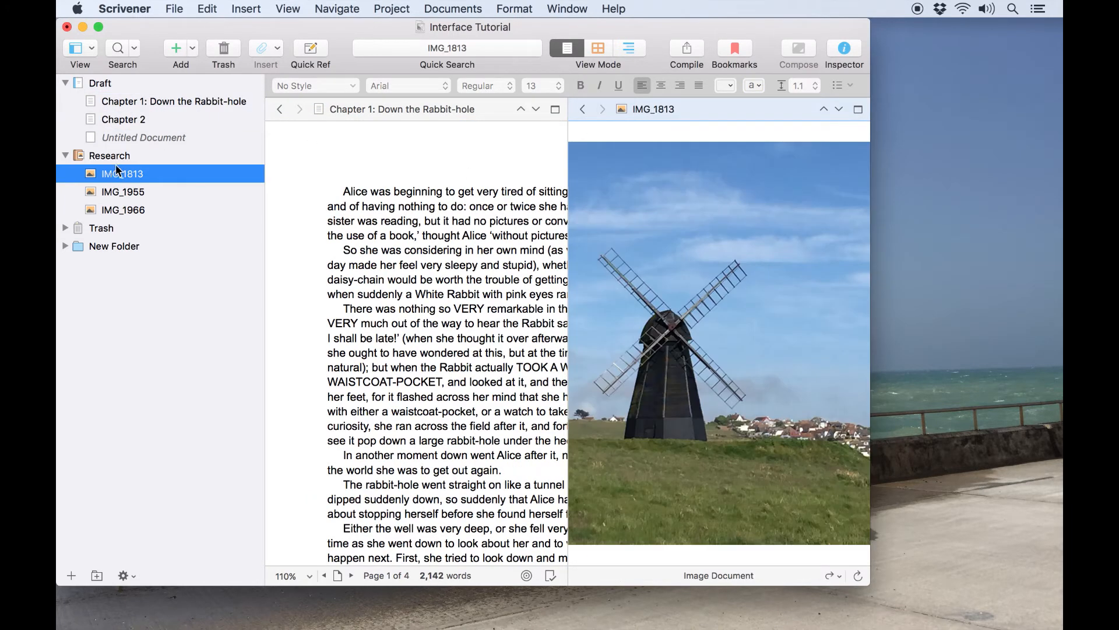
left_click(174, 101)
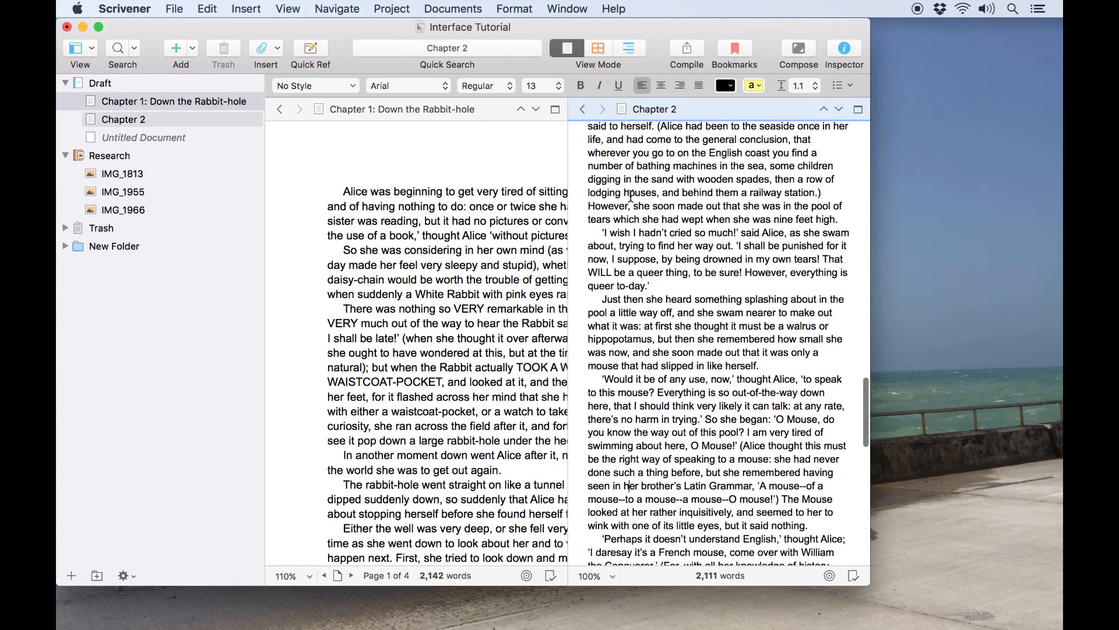
scroll("down", 3)
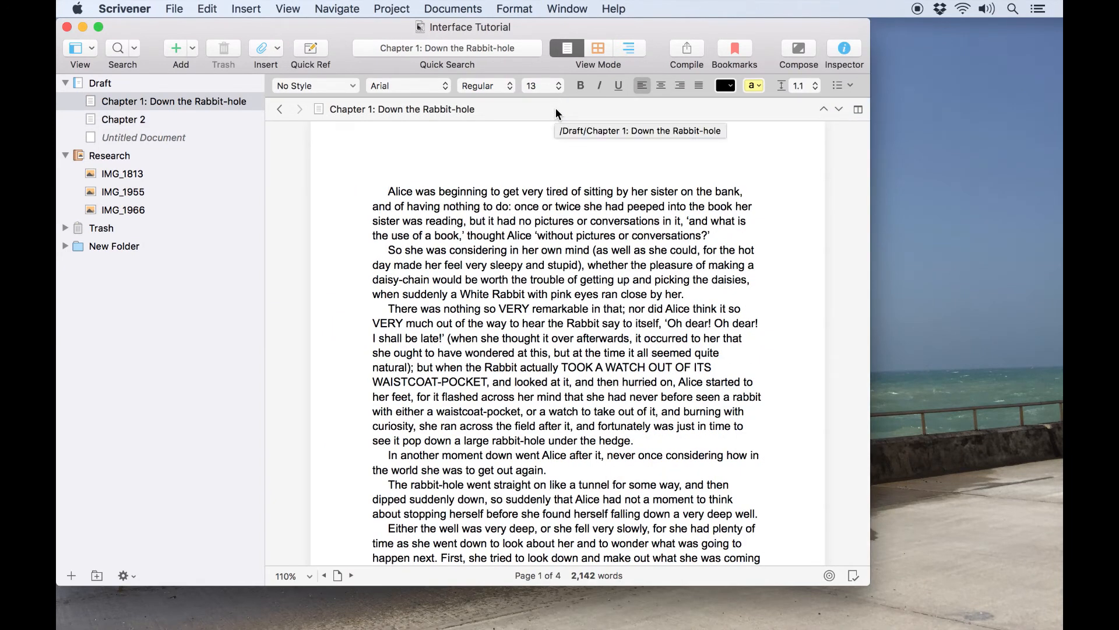
mouse_move(511, 195)
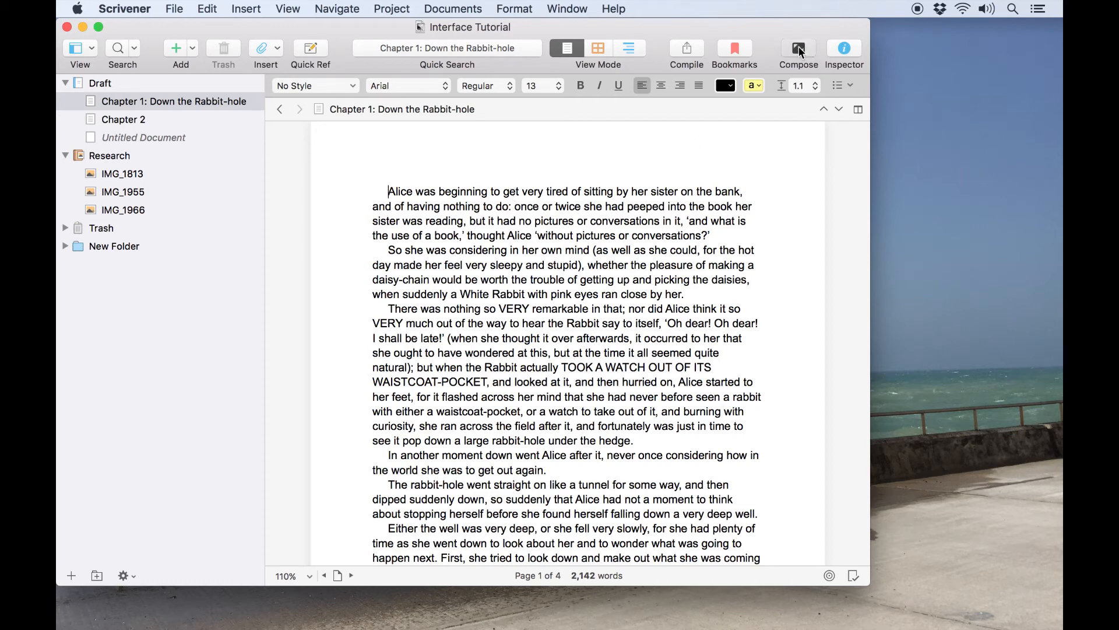
left_click(798, 48)
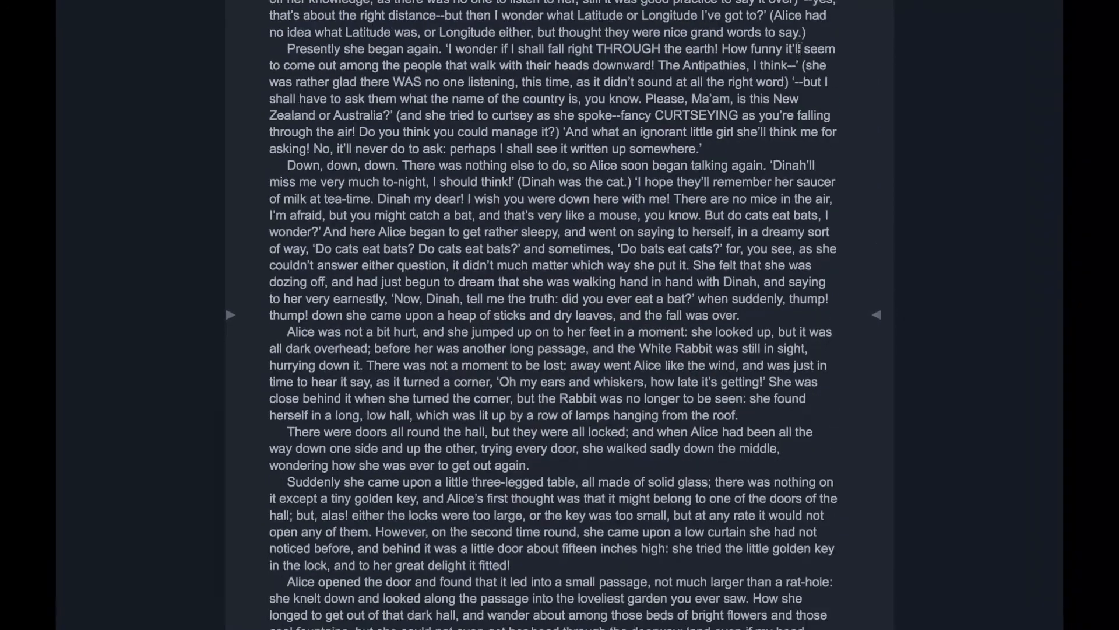
scroll("down", 3)
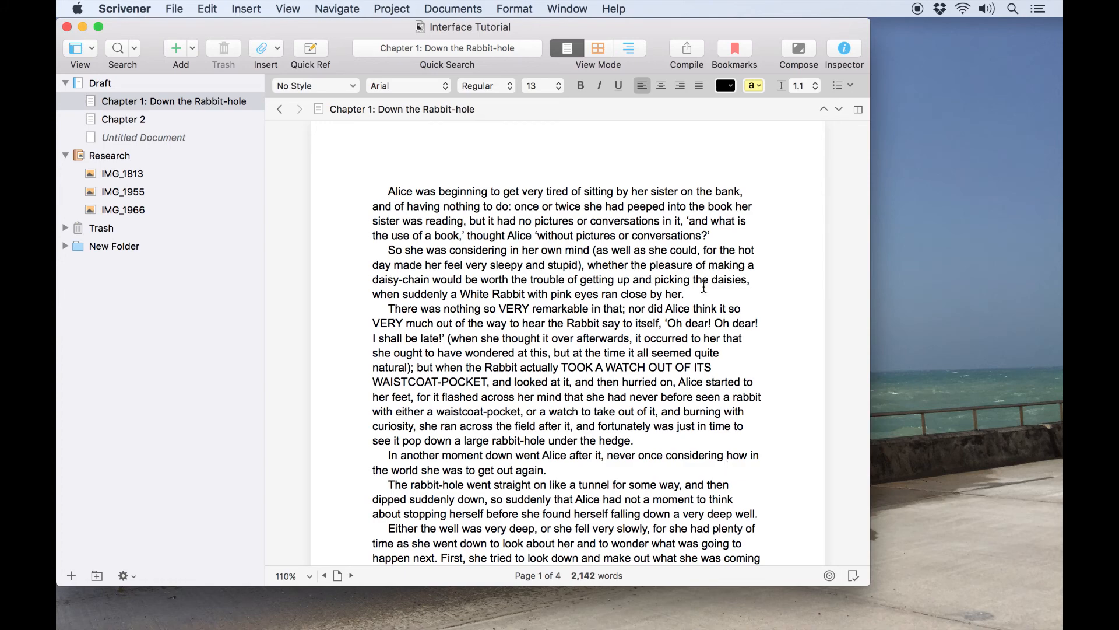
mouse_move(786, 165)
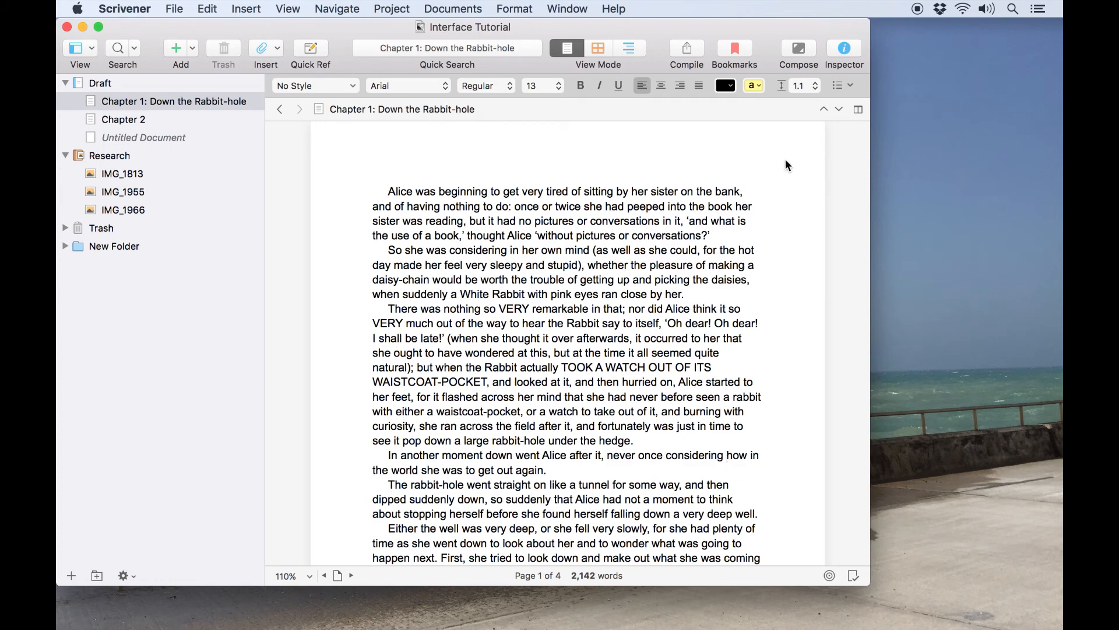